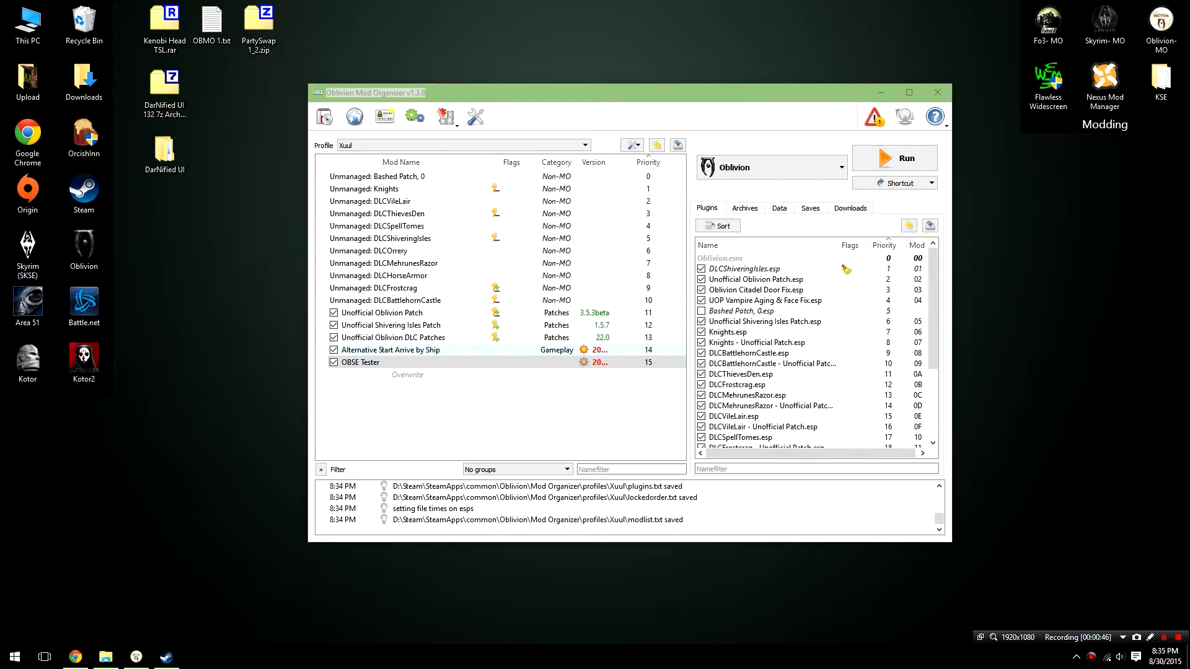
Untick the OBSE Tester mod in the left mod list so it is disabled
left_click(360, 362)
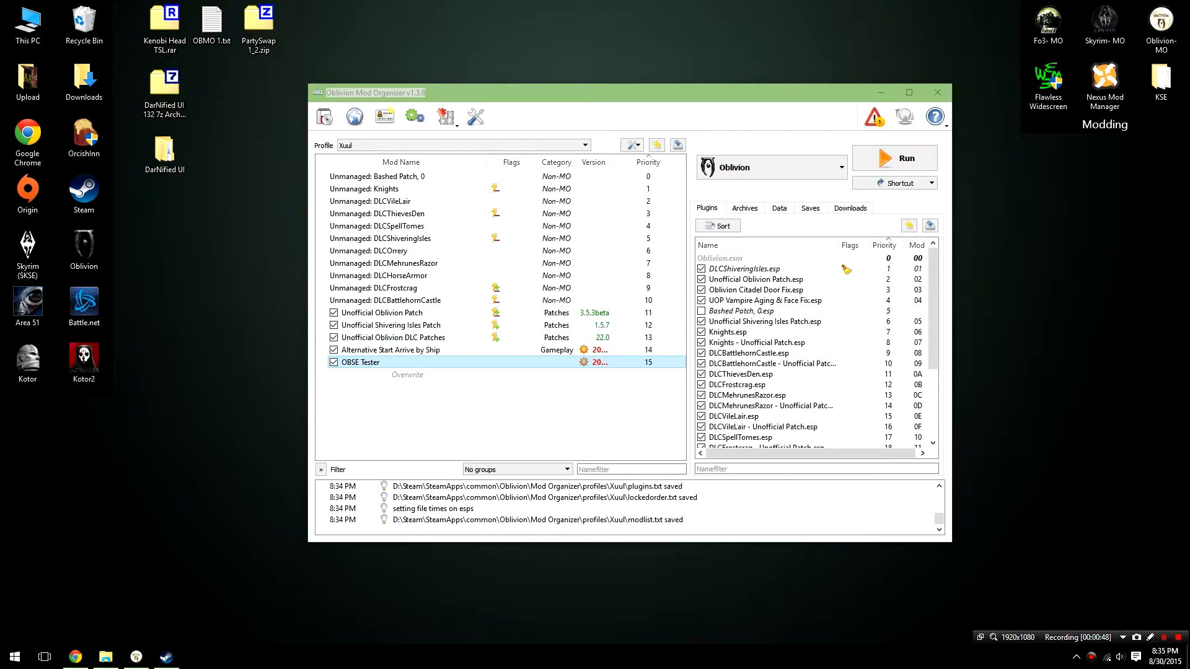
left_click(334, 362)
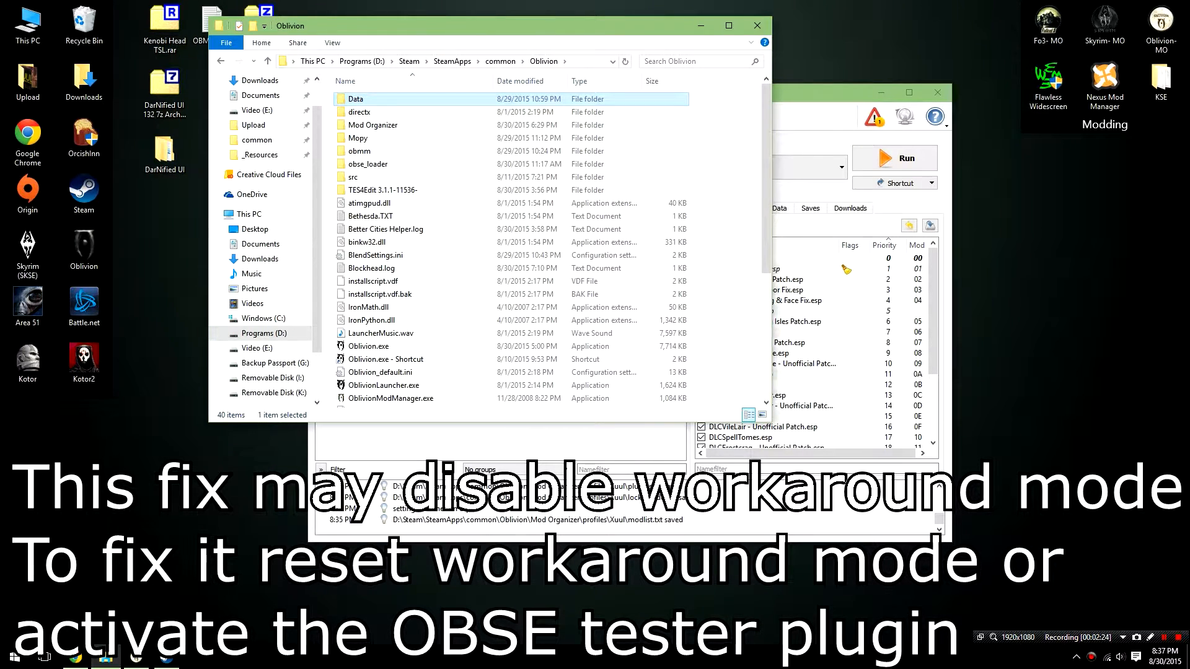
Browse from the Oblivion install folder into Data\OBSE
double_click(356, 100)
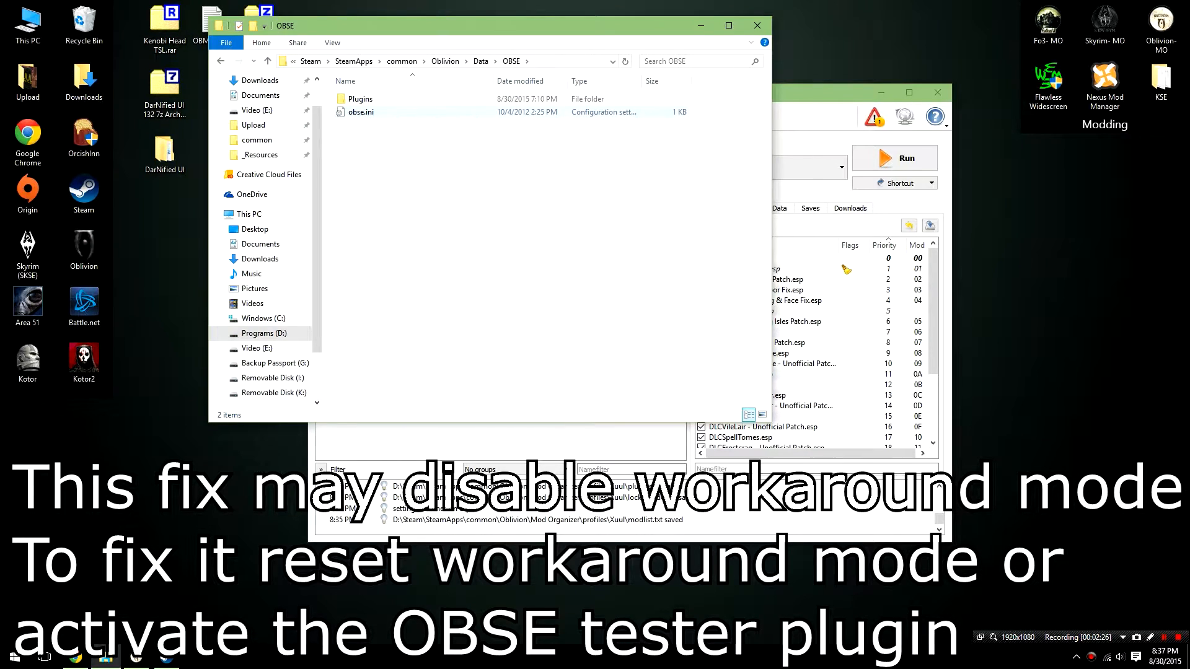
double_click(361, 100)
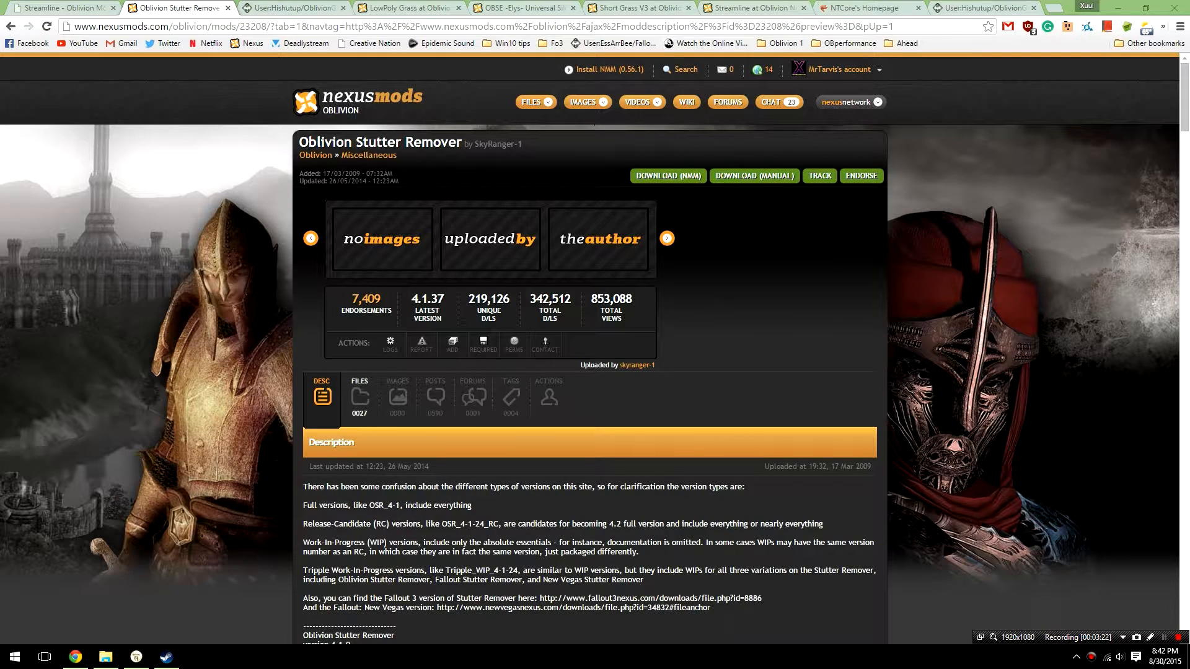
From the Files list, manually download the OSR_4-1-37 release of Oblivion Stutter Remover
left_click(359, 398)
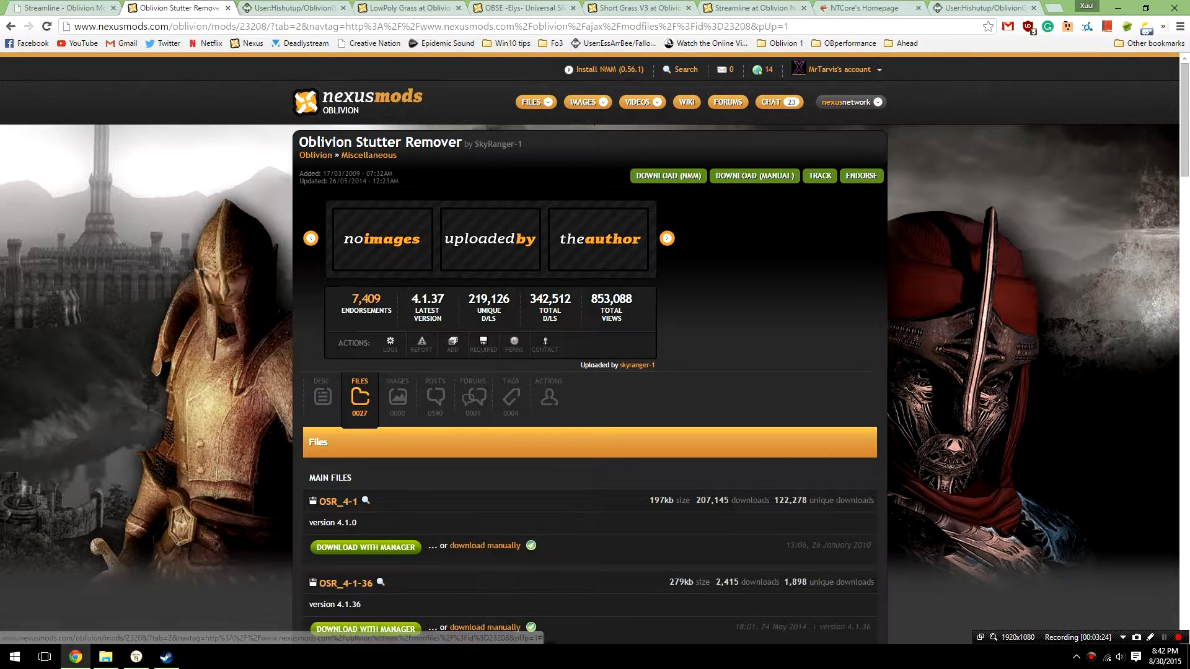
scroll("down", 3)
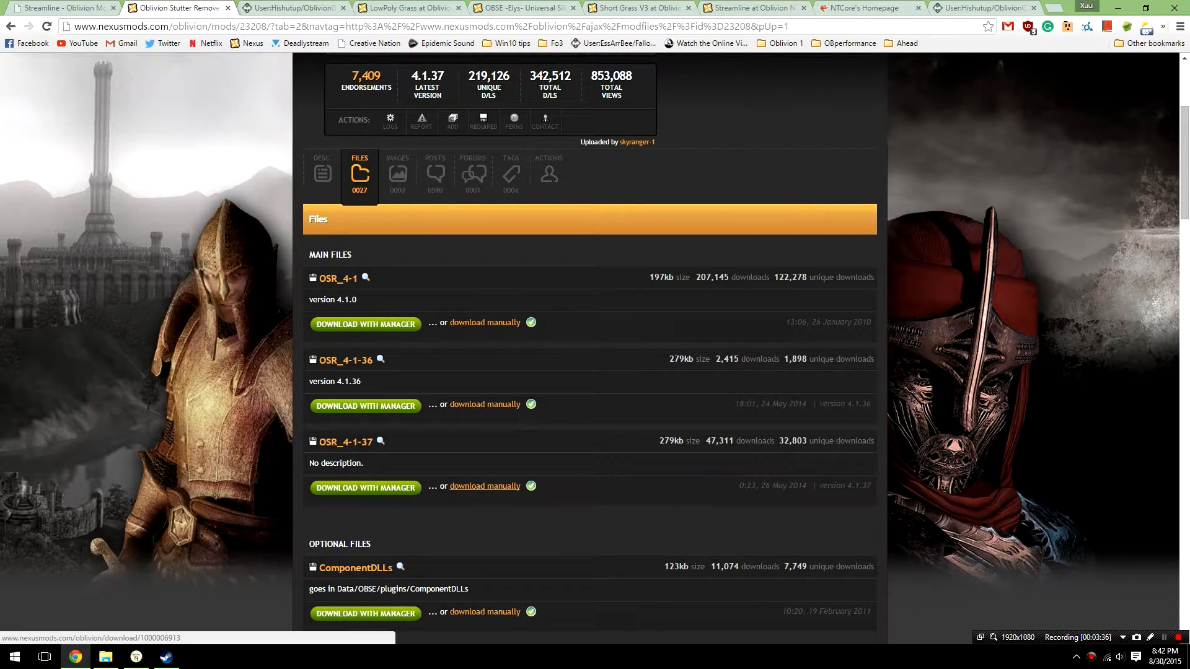
scroll("down", 3)
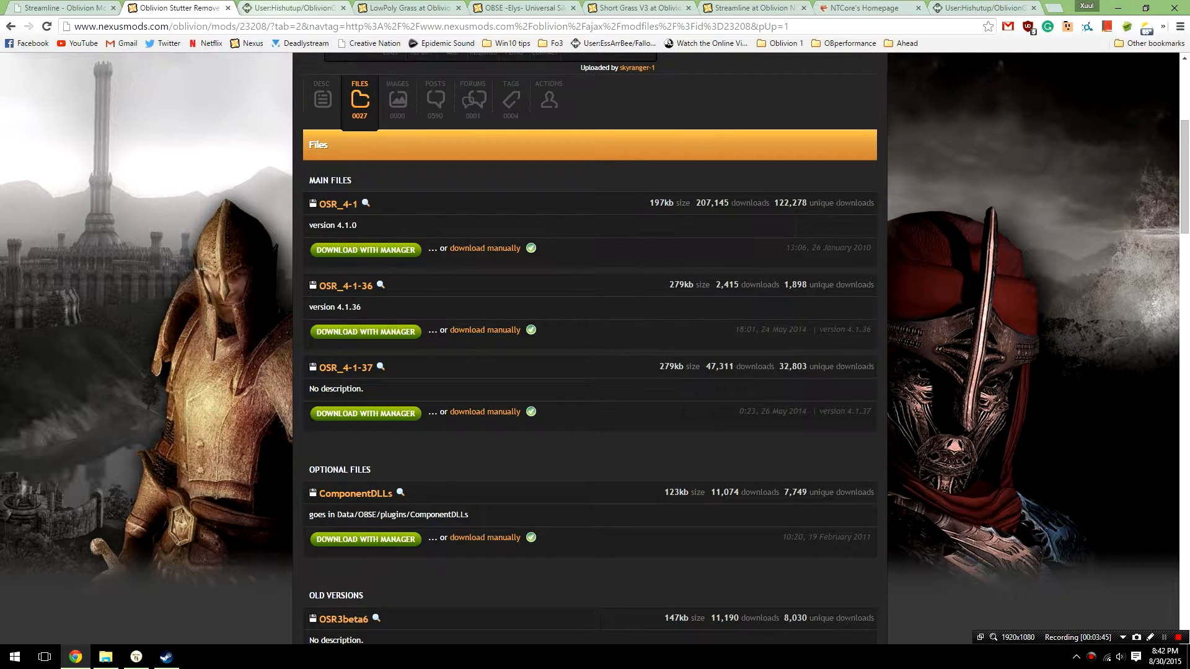
left_click(292, 8)
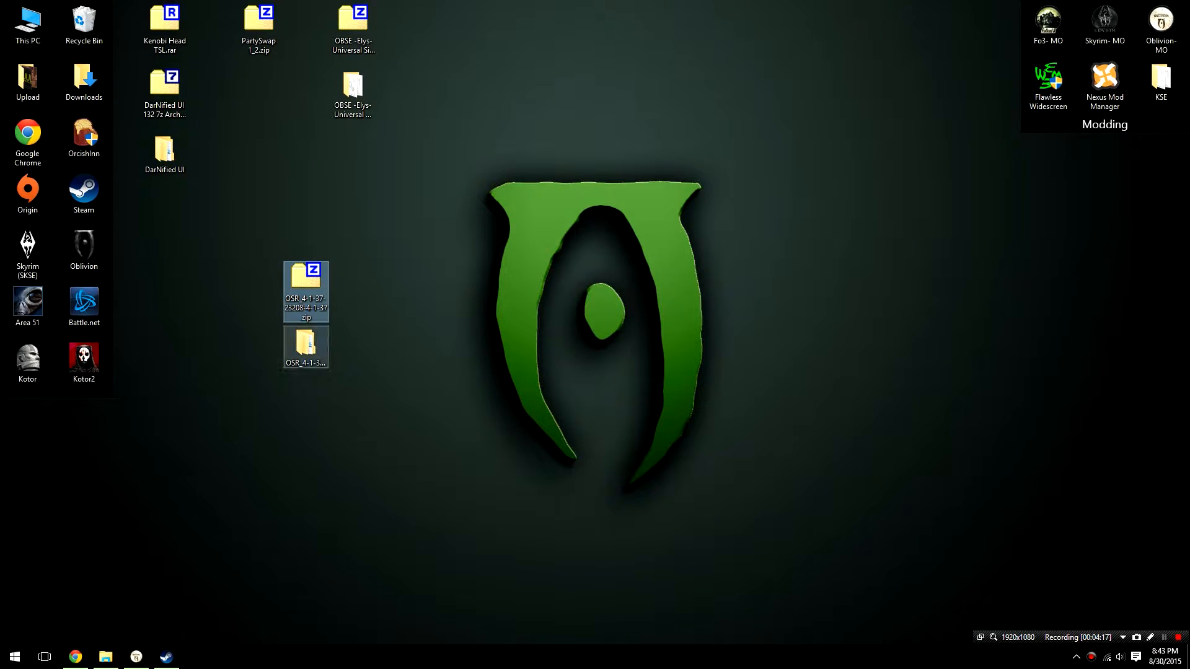
mouse_move(305, 348)
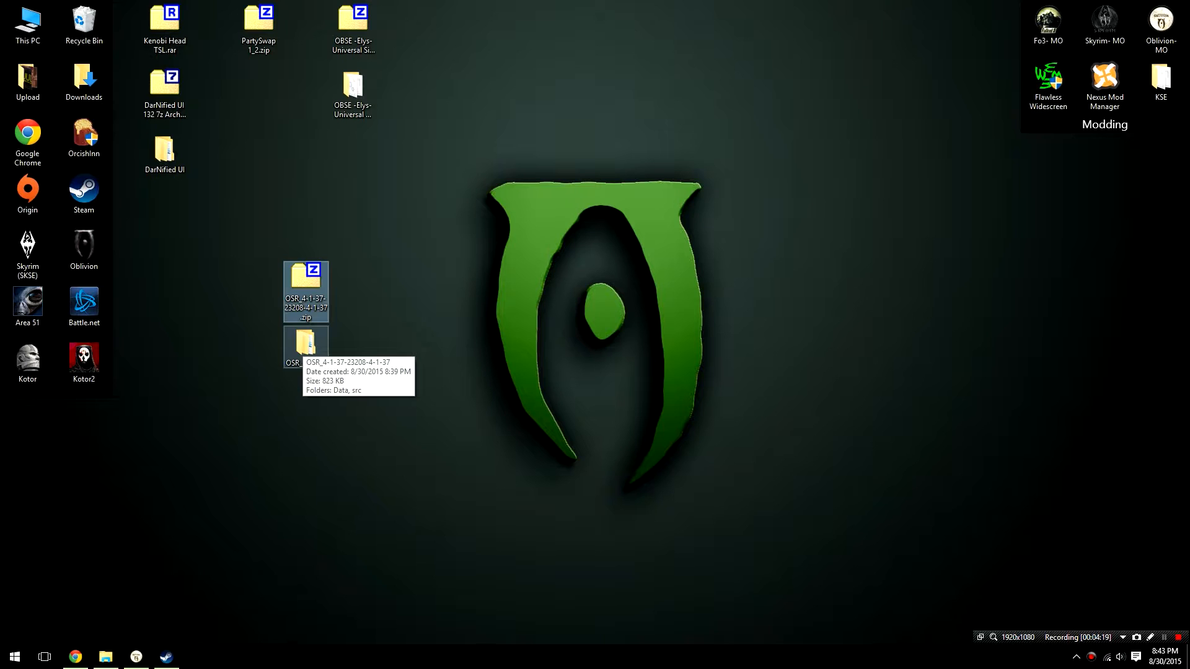
Reach the extracted mod's Data\OBSE\Plugins folder and bring up actions for sr_Oblivion_Stutter_Remover.ini
double_click(305, 346)
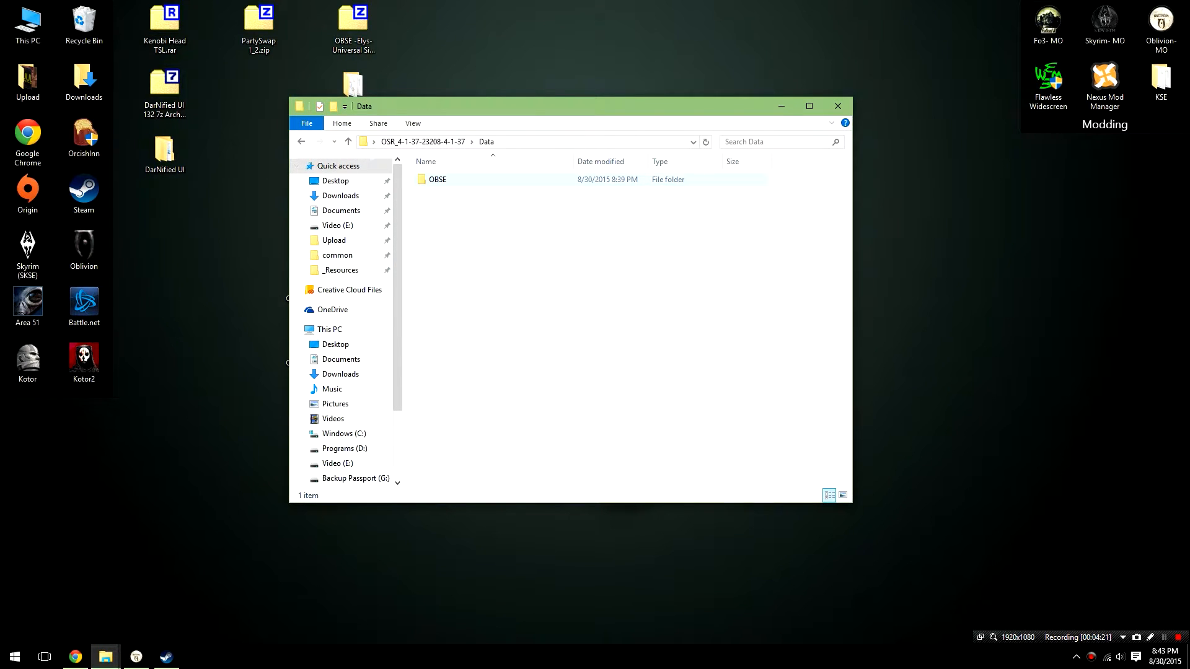
double_click(436, 179)
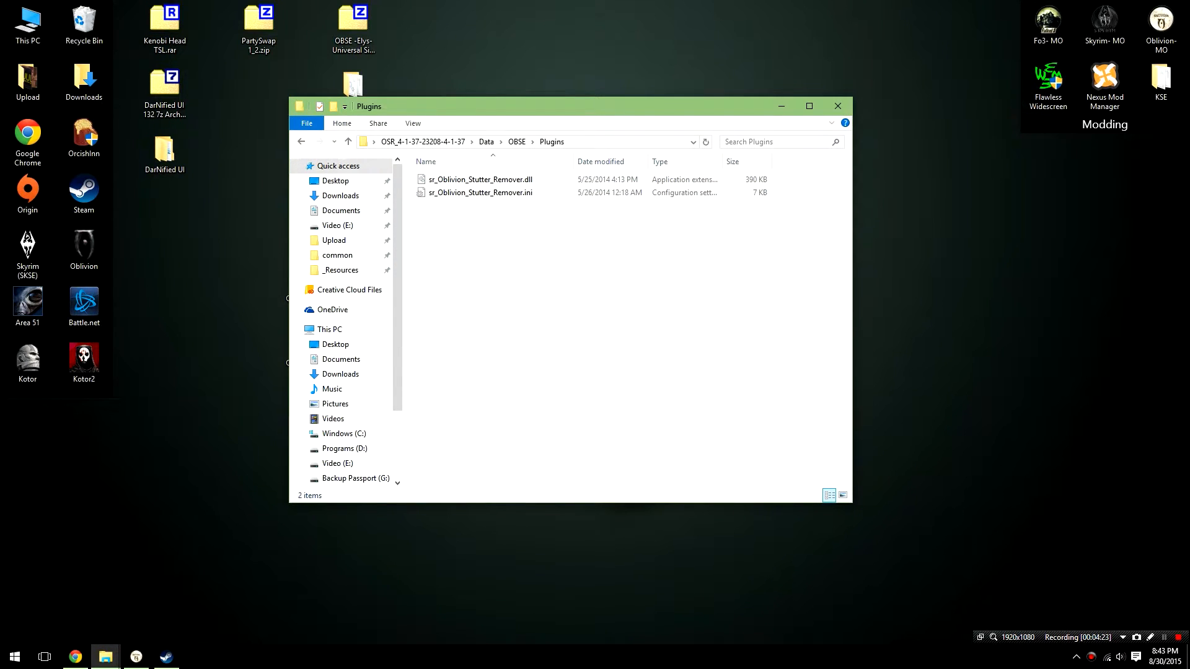
left_click(481, 178)
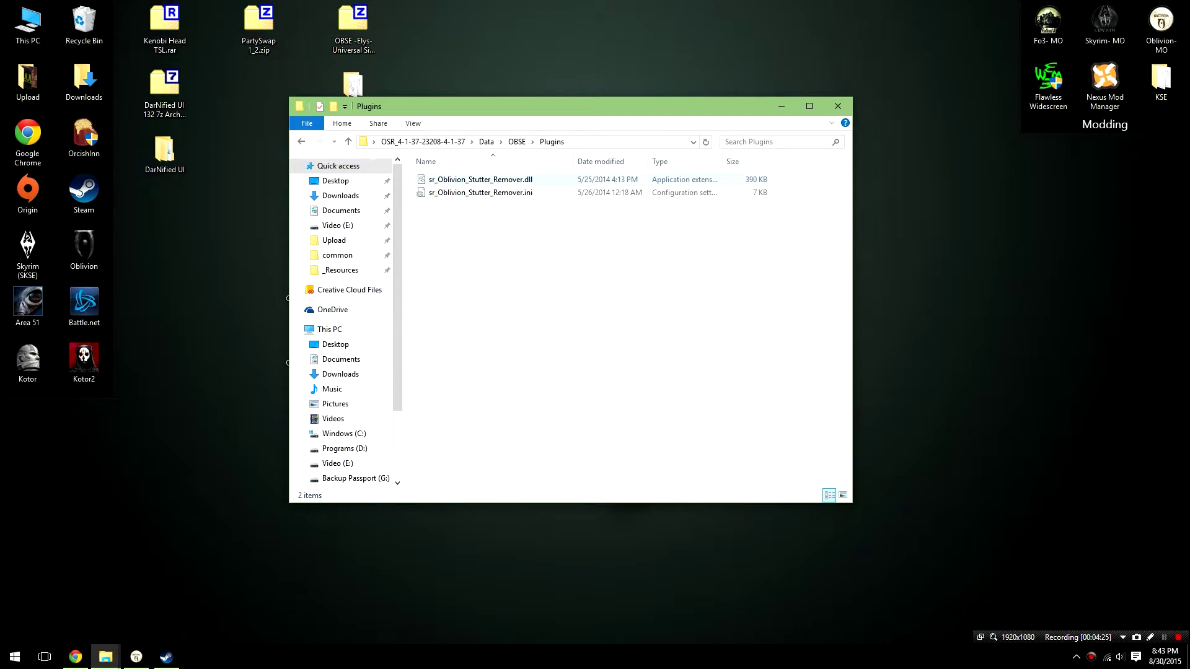
right_click(481, 192)
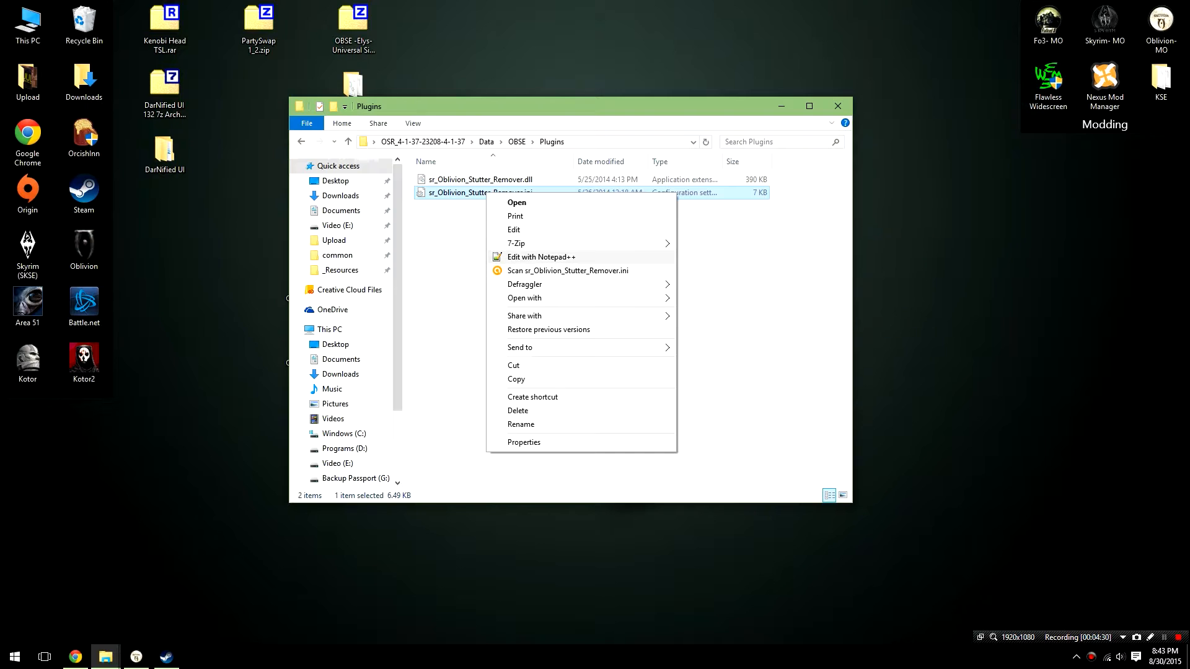
Edit the ini in Notepad++, pasting the STEP guide's iHeapSize value
left_click(541, 256)
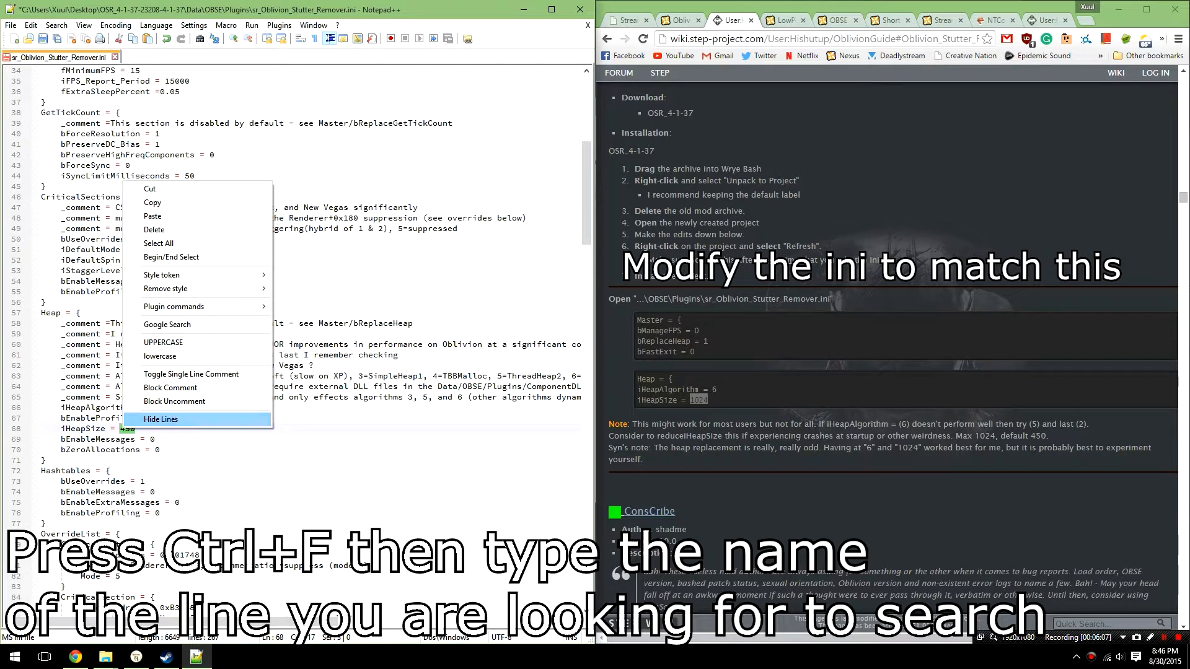
mouse_move(154, 229)
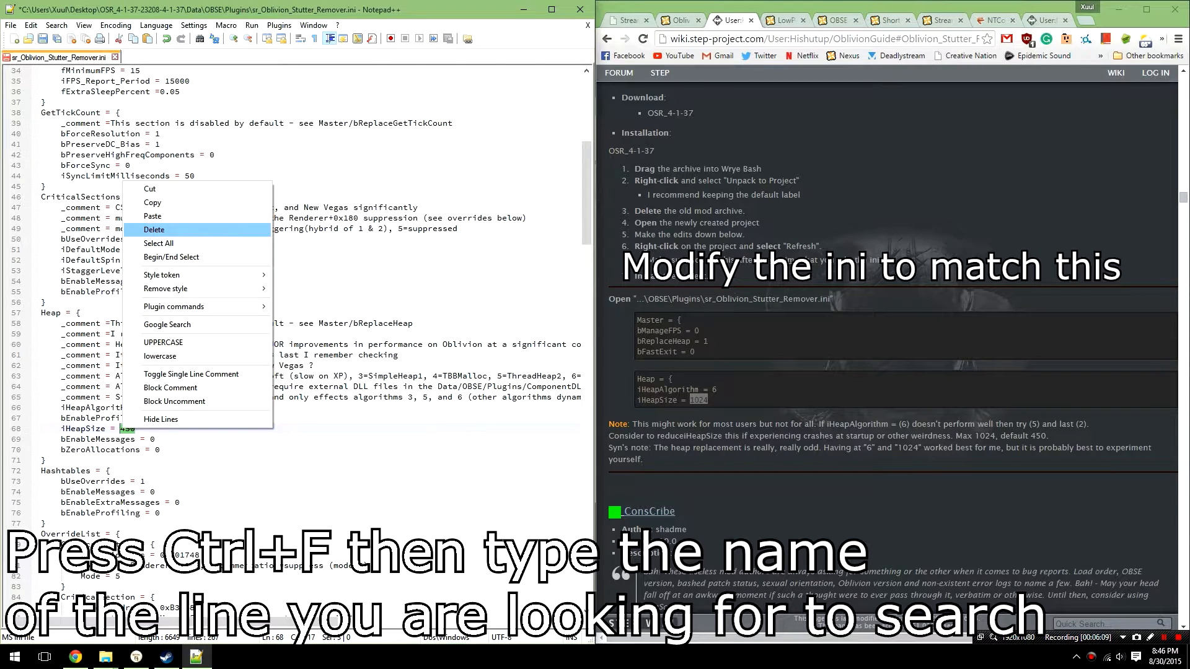
mouse_move(152, 215)
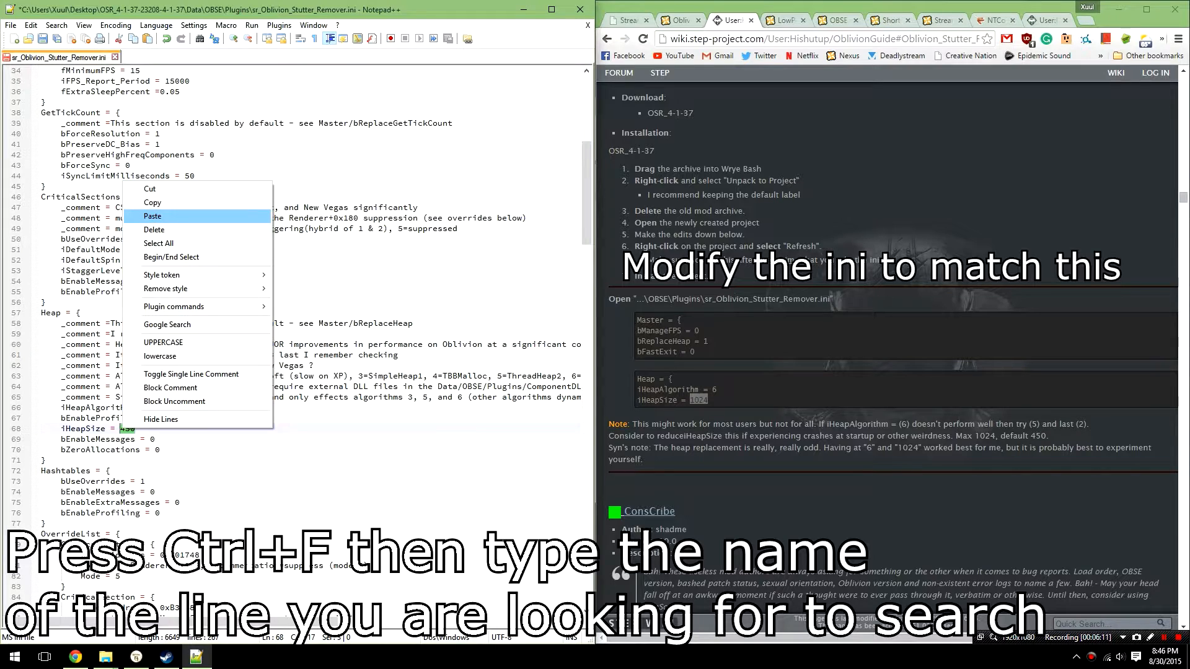
left_click(152, 216)
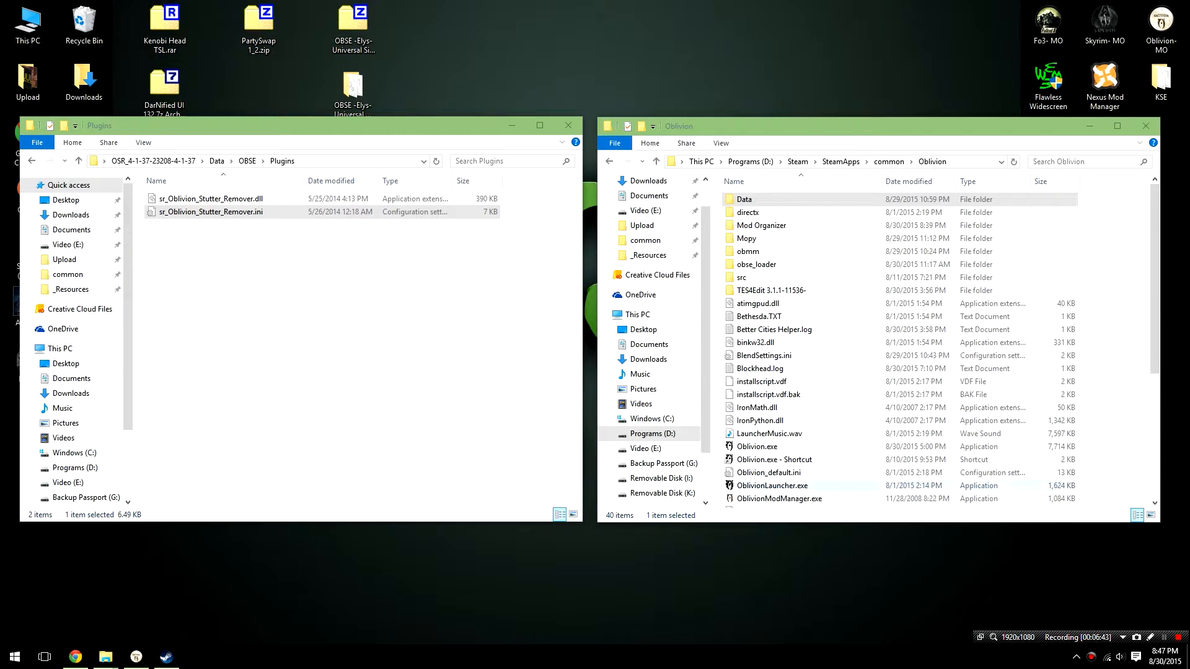
Copy the Stutter Remover dll and ini into Oblivion's Data\OBSE\Plugins folder
left_click(759, 316)
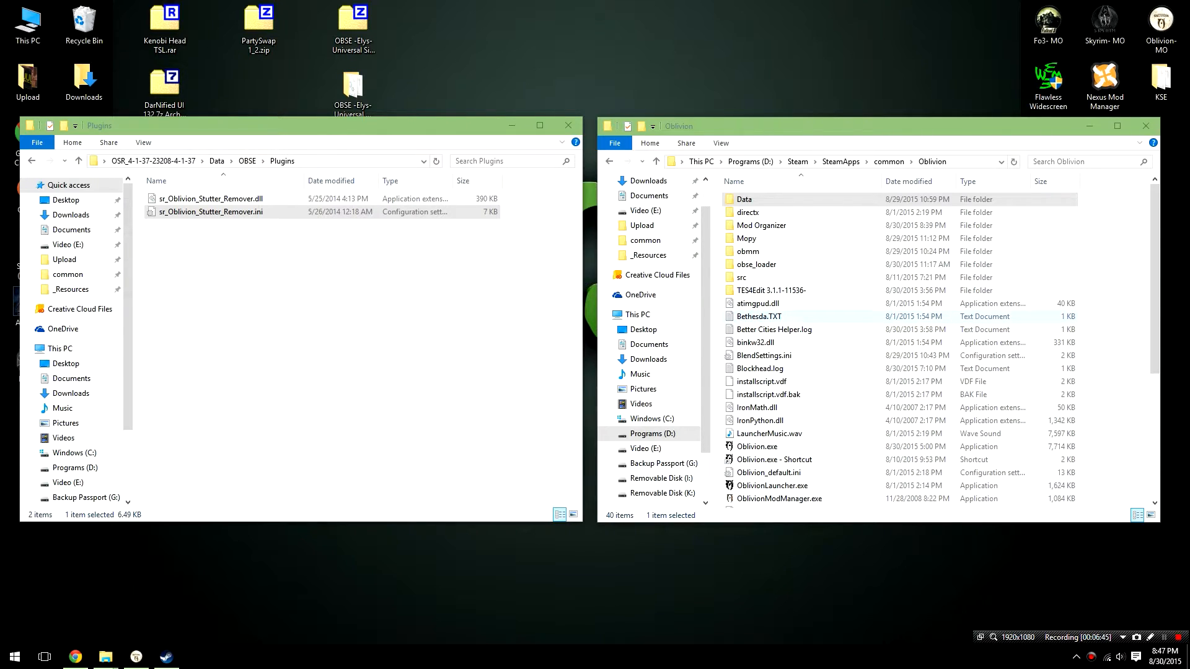
left_click(743, 198)
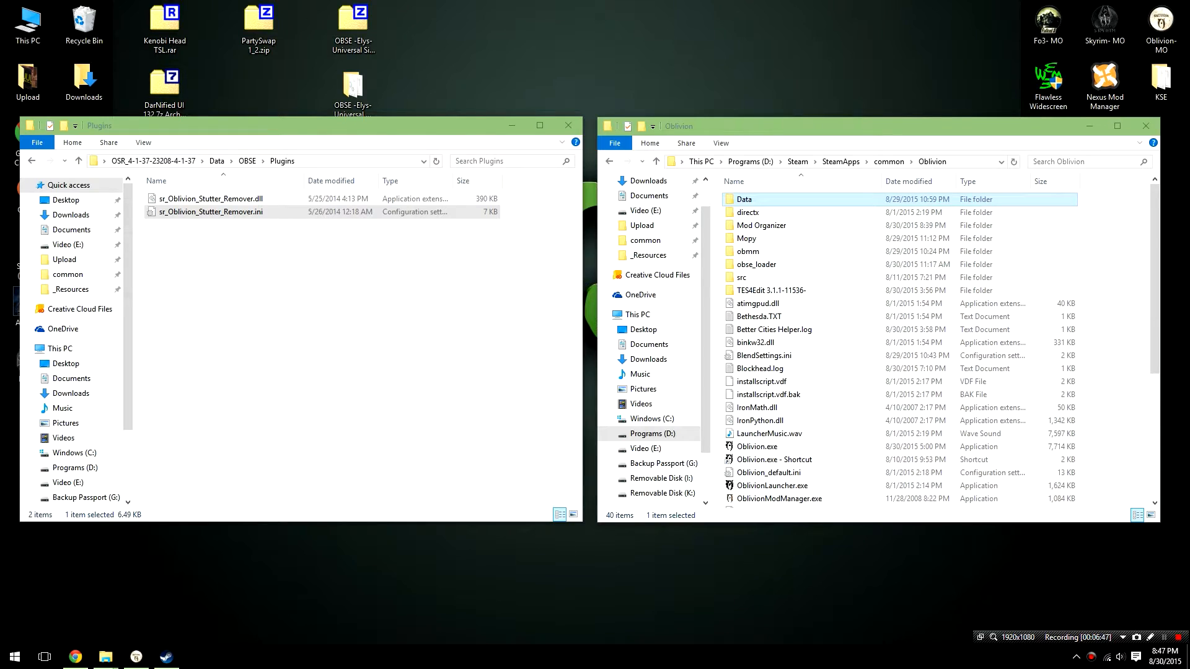
double_click(743, 198)
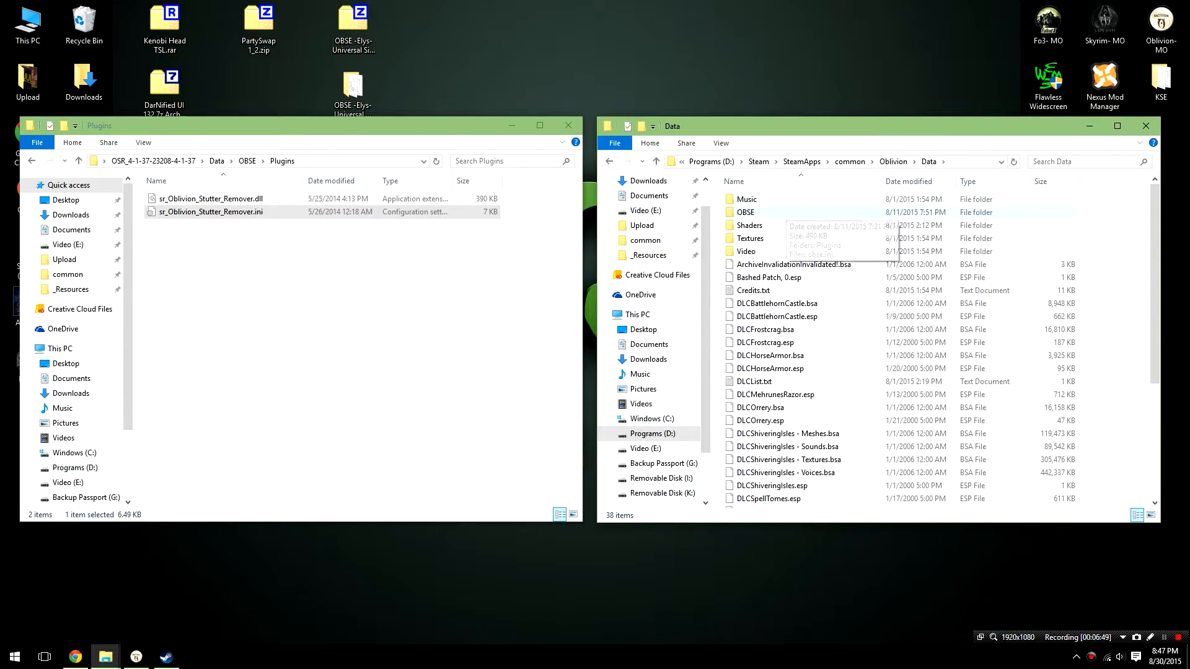
double_click(745, 212)
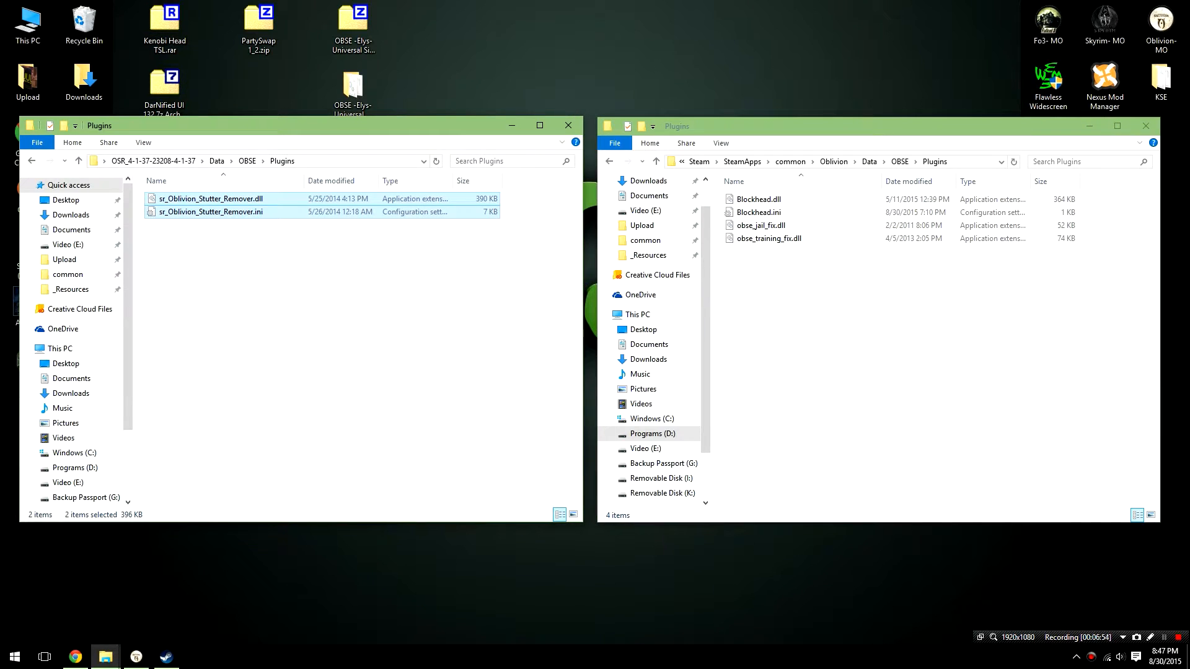
left_click_drag(220, 205, 827, 357)
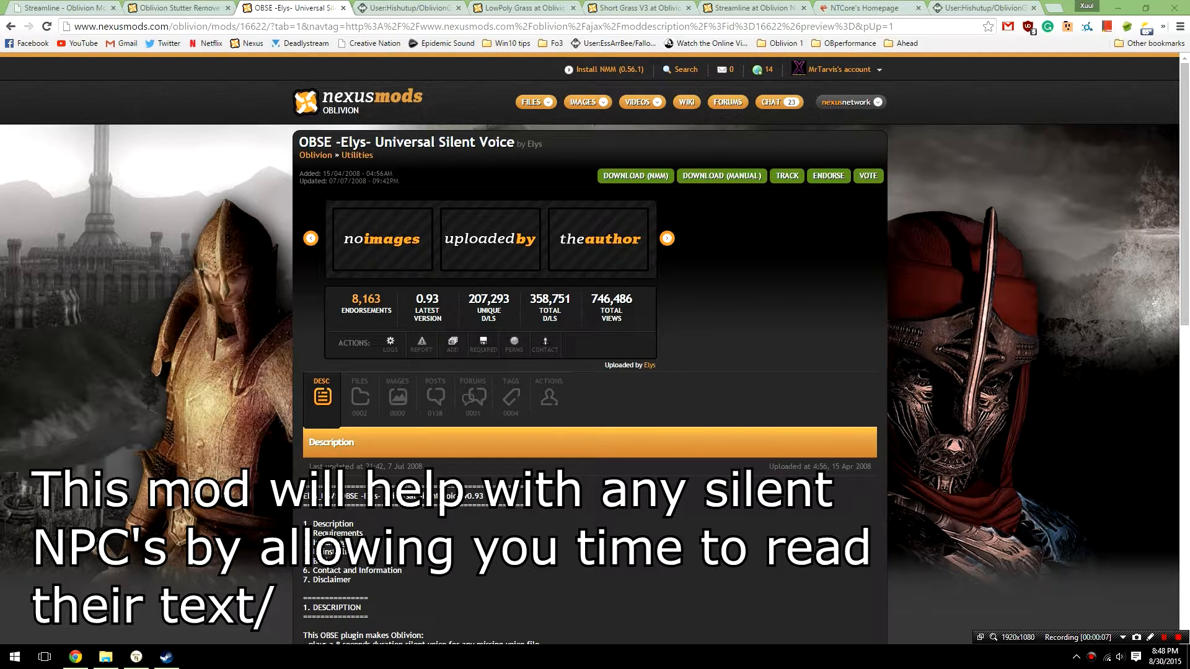
Switch to the OBSE -Elys- Universal Silent Voice page on Nexus Mods
left_click(360, 397)
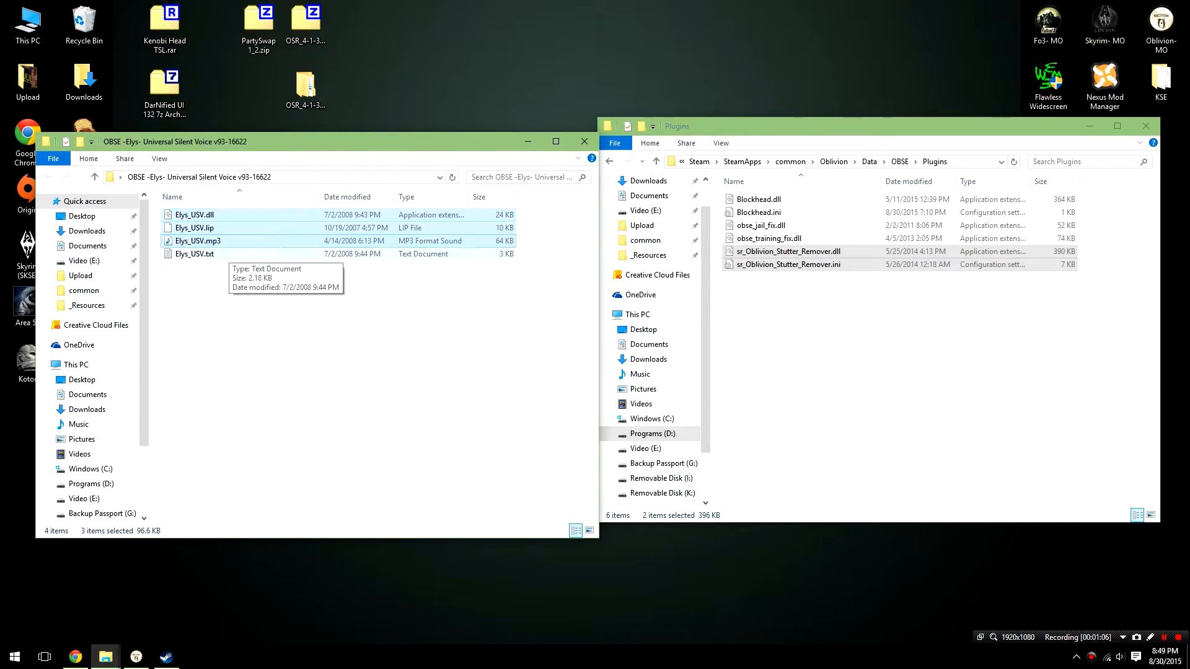
Drag Elys_USV.dll, .lip and .mp3 into Oblivion's OBSE Plugins folder
left_click_drag(212, 228, 866, 343)
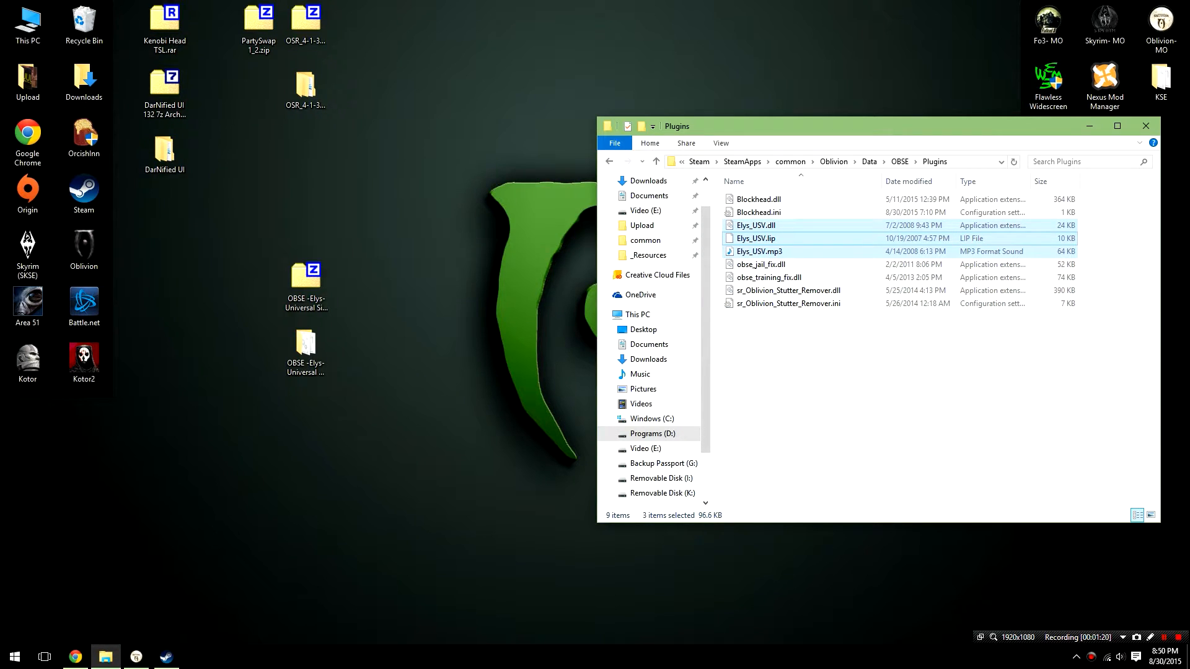
left_click(909, 181)
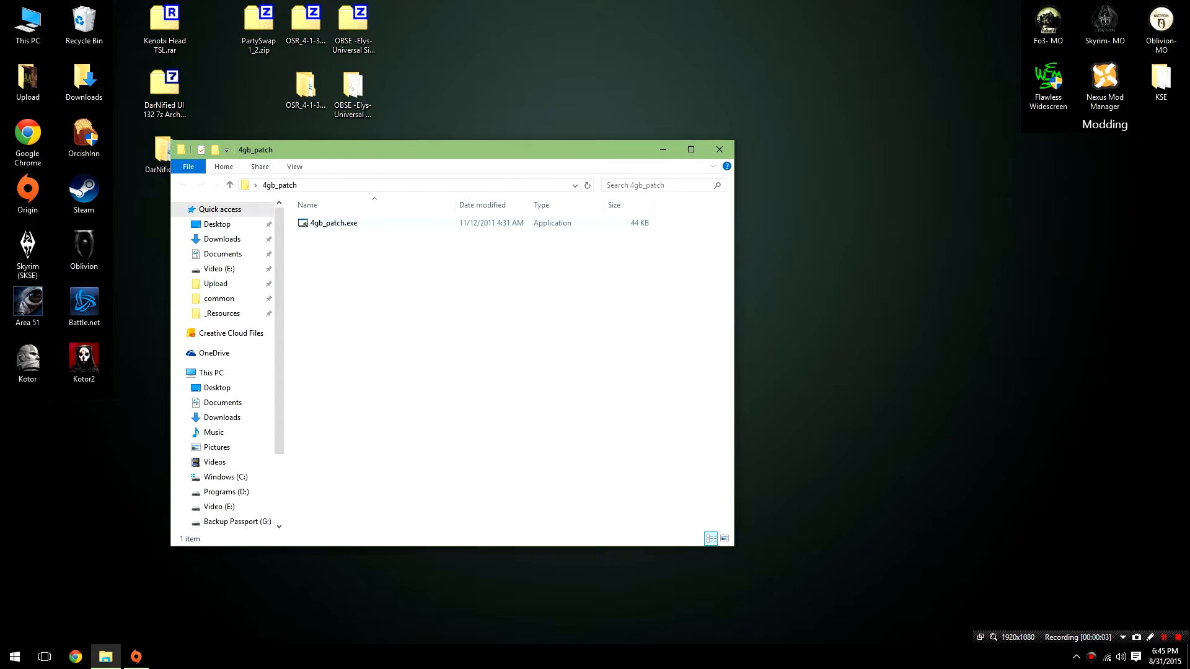
Paste 4gb_patch.exe into the Oblivion folder and patch Oblivion.exe, confirming the success notice
right_click(327, 223)
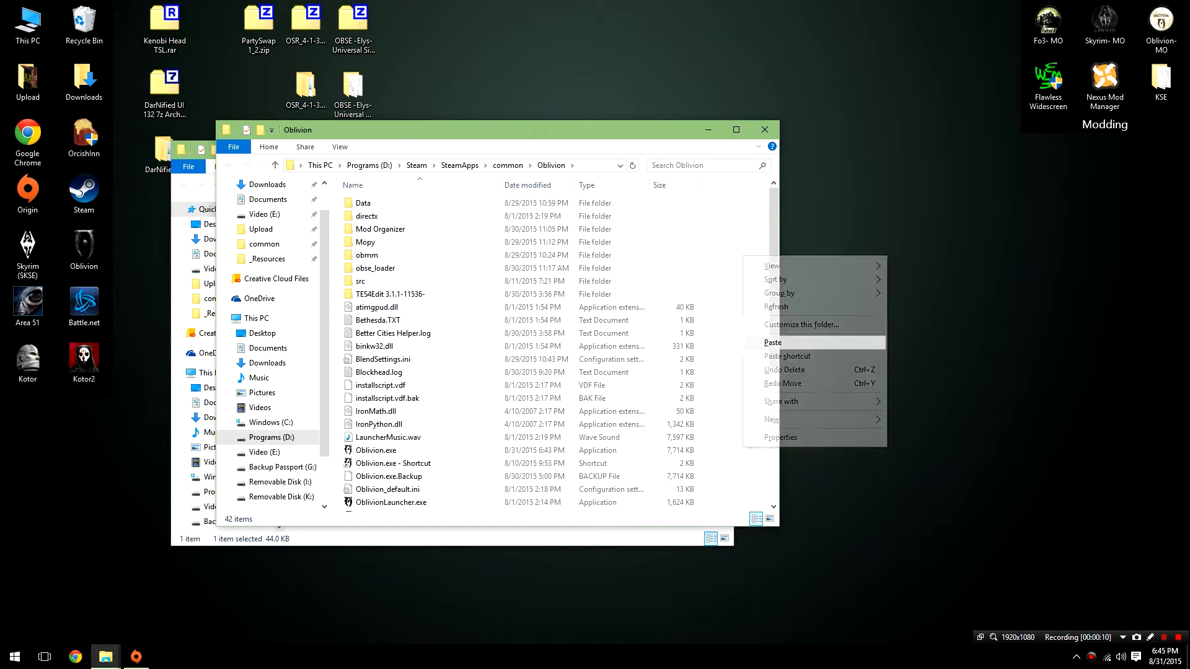
left_click(772, 342)
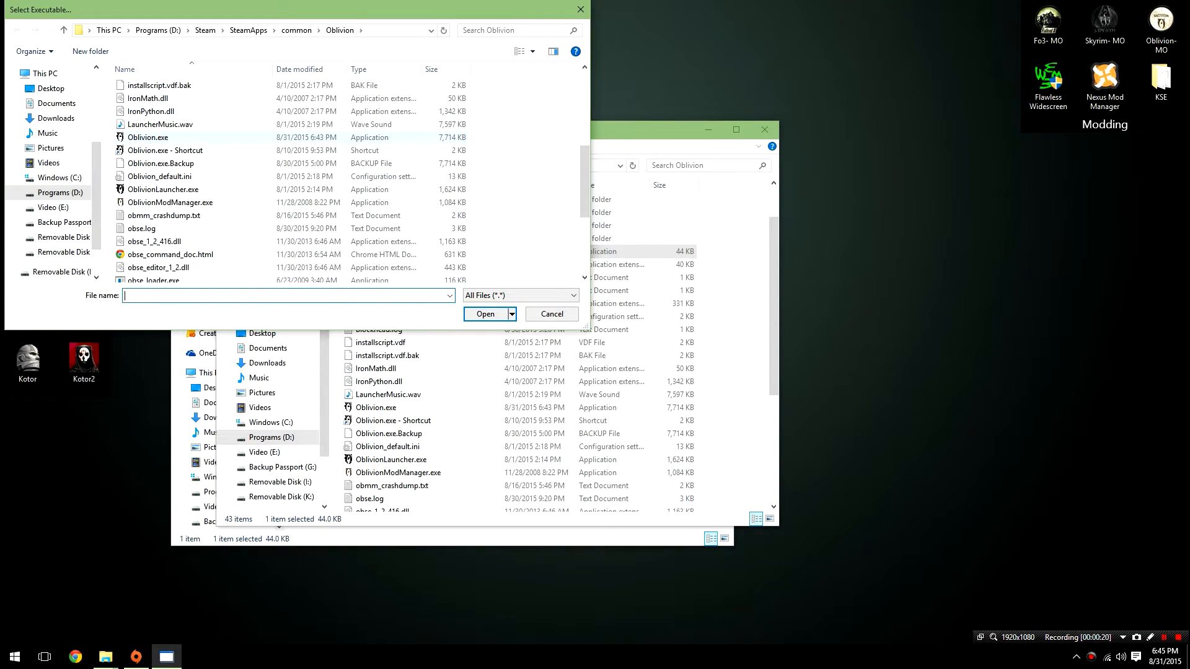
mouse_move(148, 136)
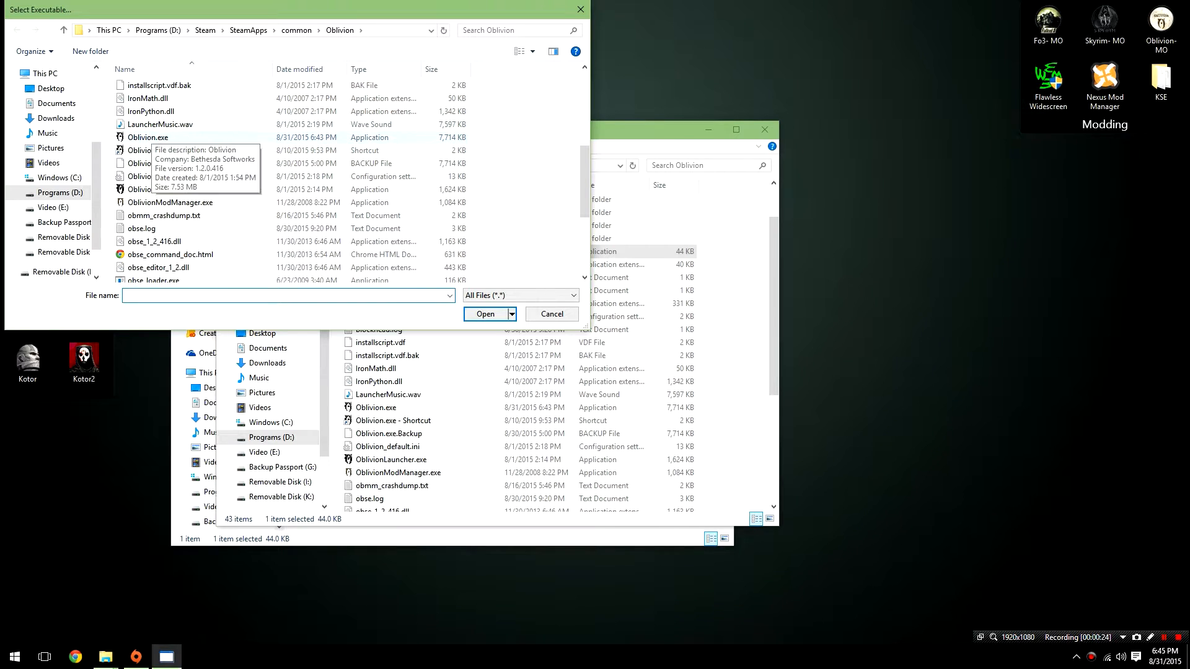
left_click(147, 136)
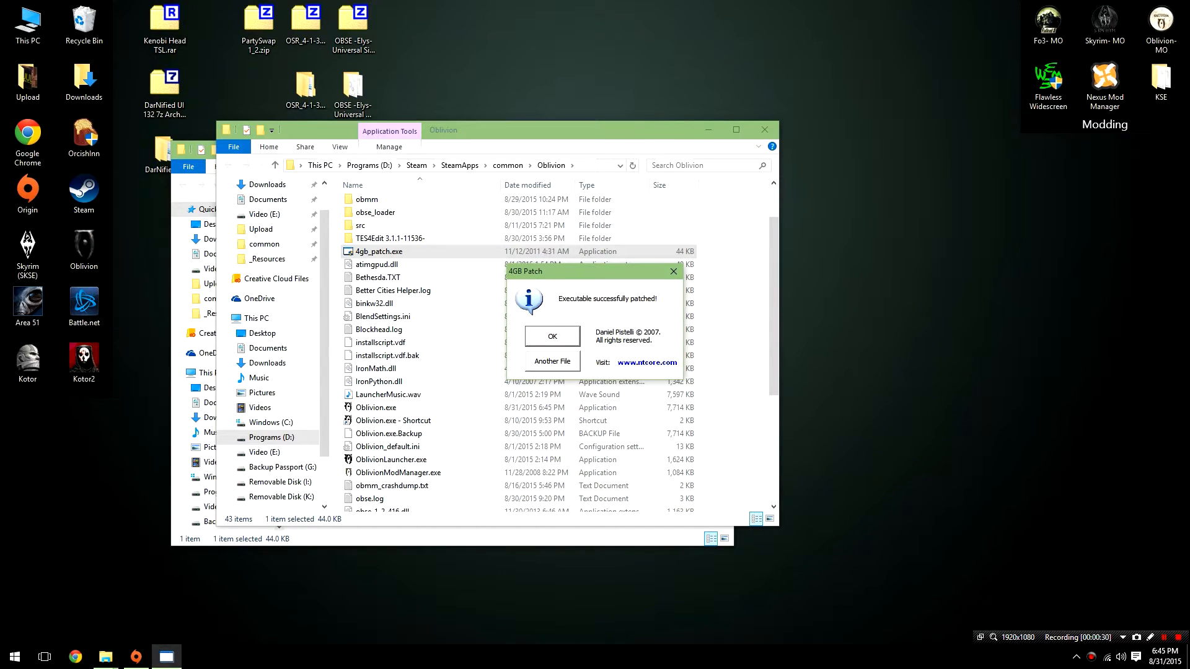
left_click(553, 336)
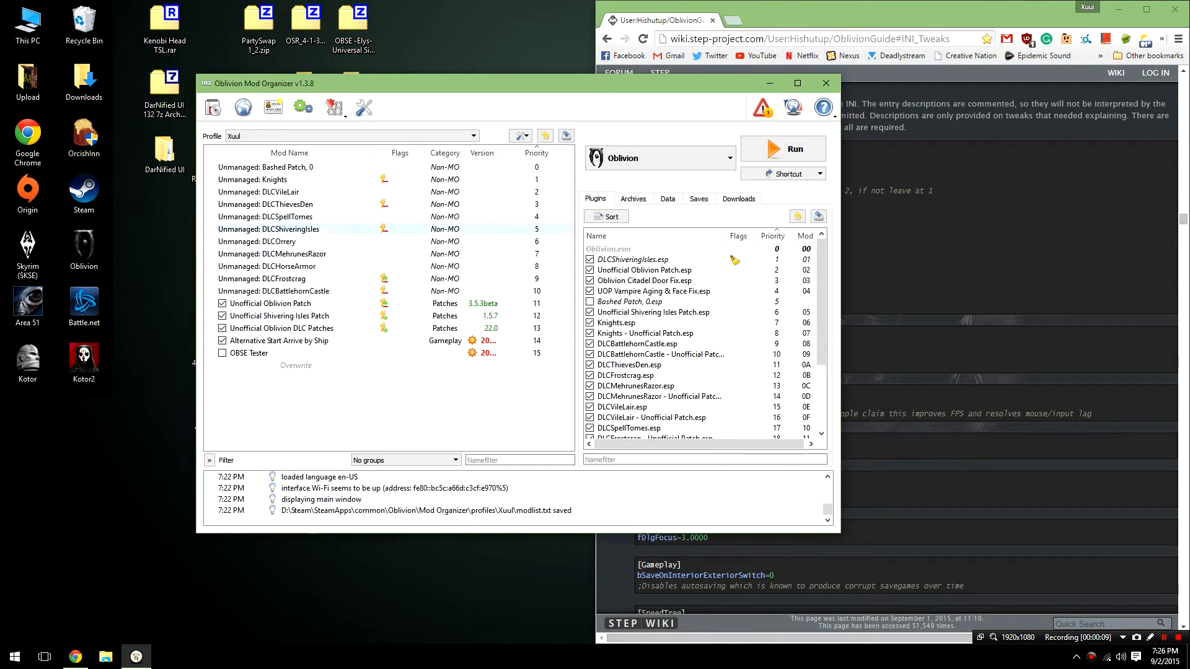
Launch Mod Organizer's INI Editor on oblivion.ini beside the STEP INI Tweaks page
left_click(333, 106)
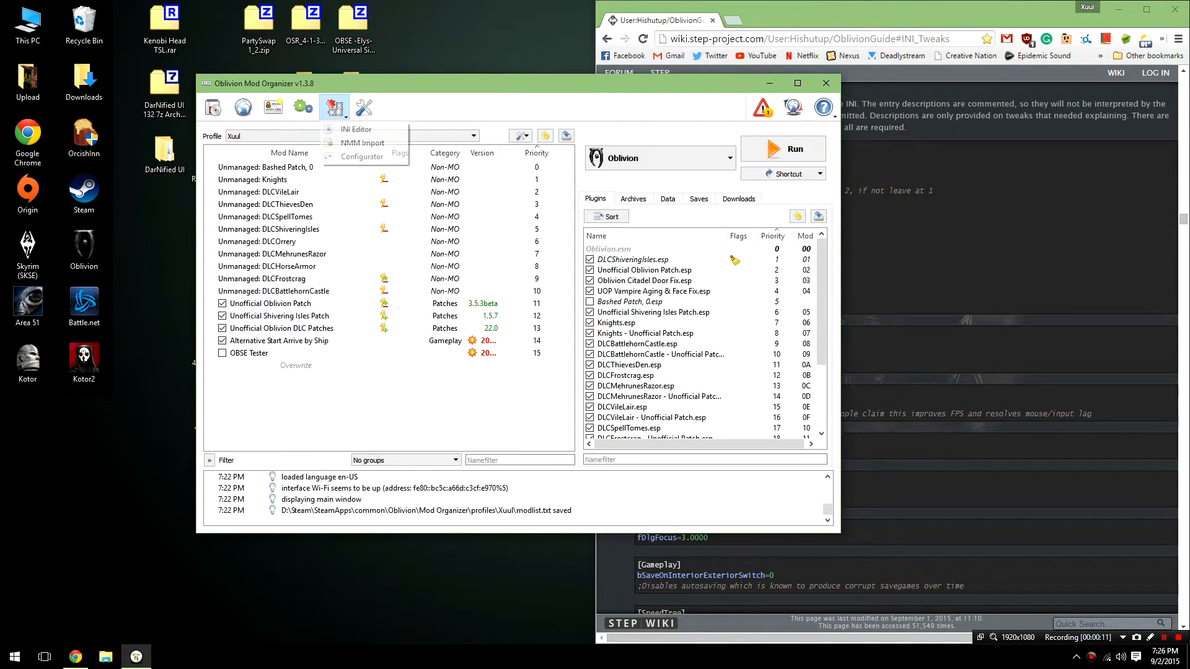
left_click(355, 129)
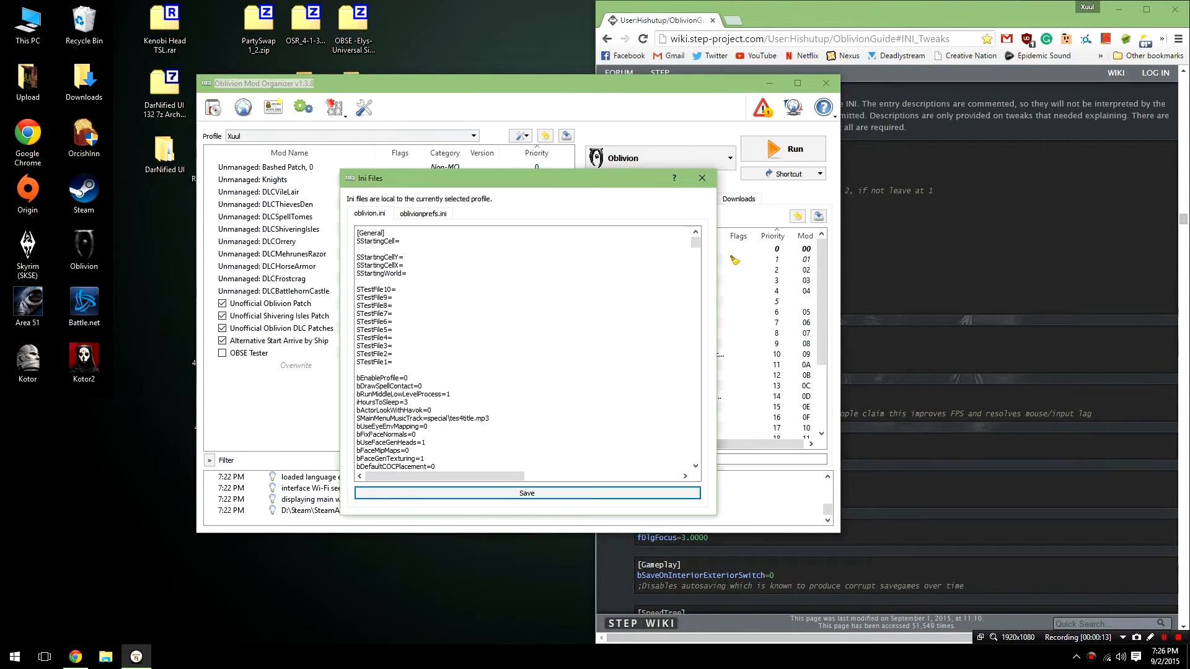
left_click(423, 213)
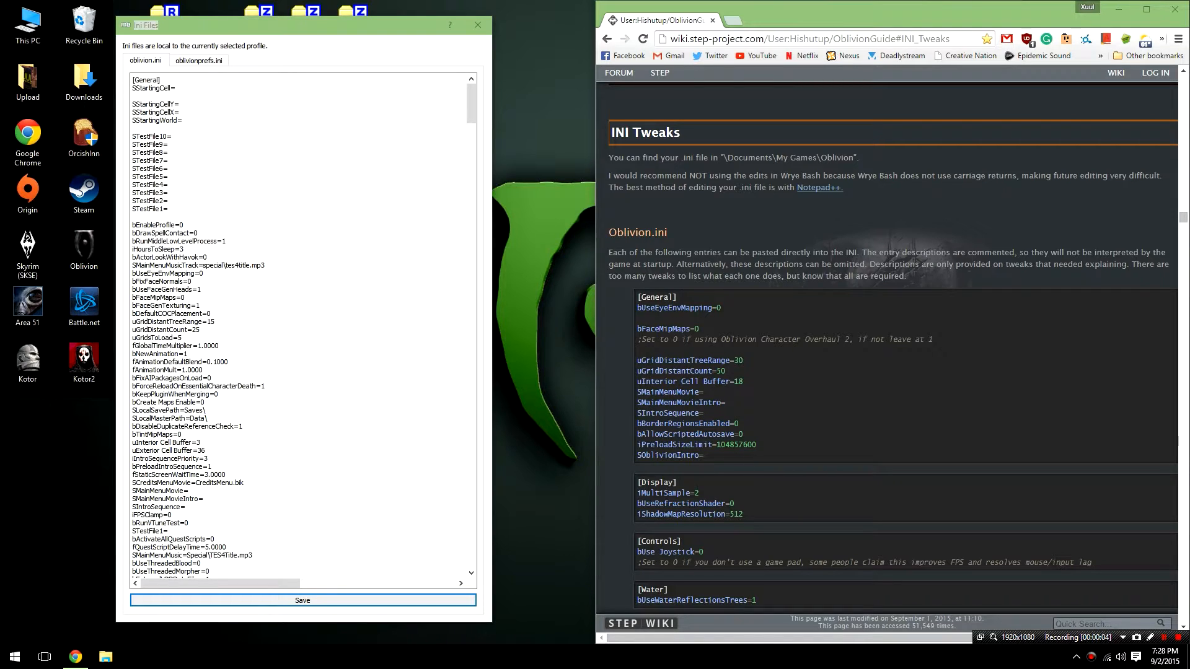
Find bUseEyeEnvMapping in oblivion.ini and confirm its value is 0 per the guide
double_click(659, 308)
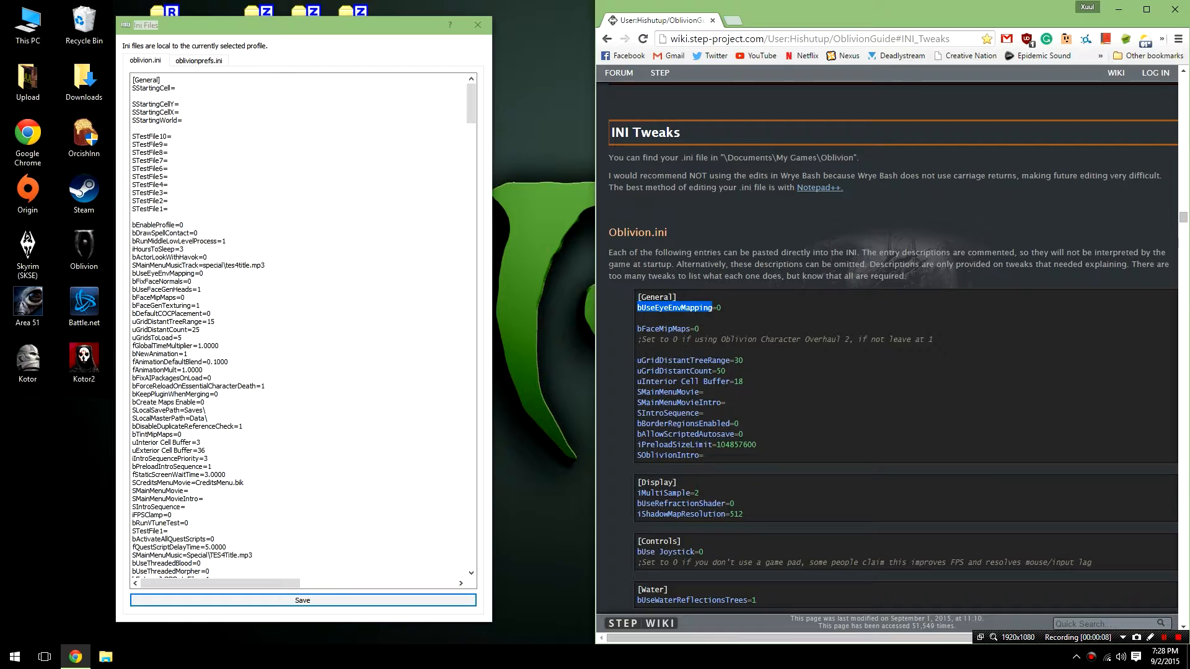
right_click(672, 308)
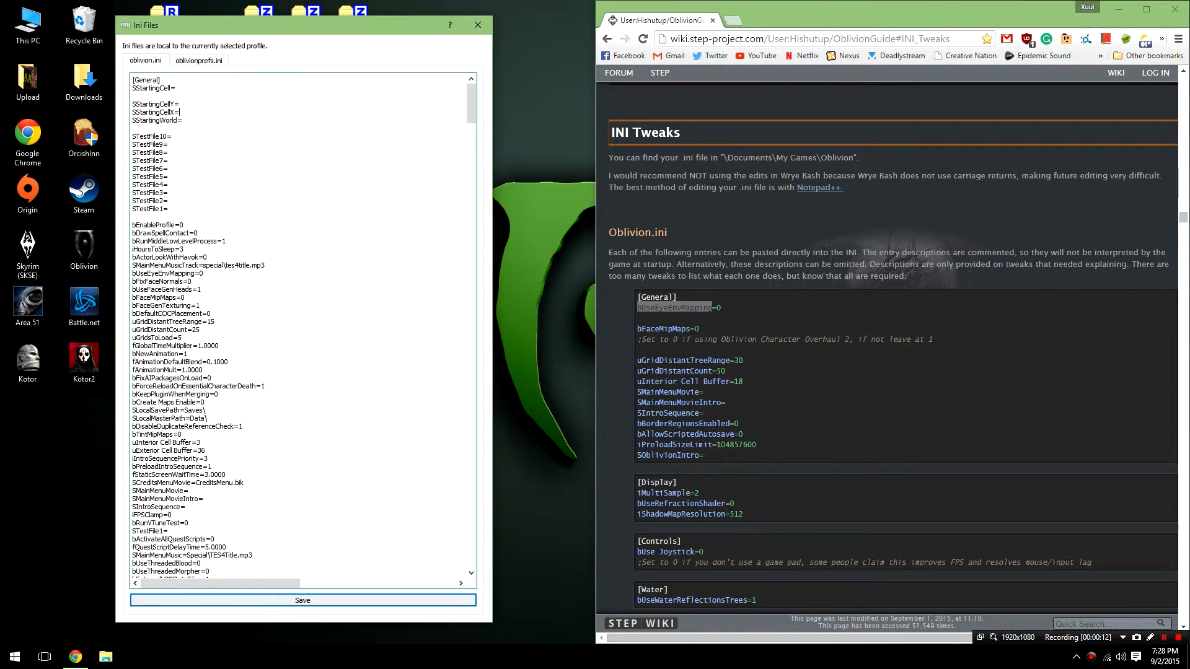
key("ctrl+f")
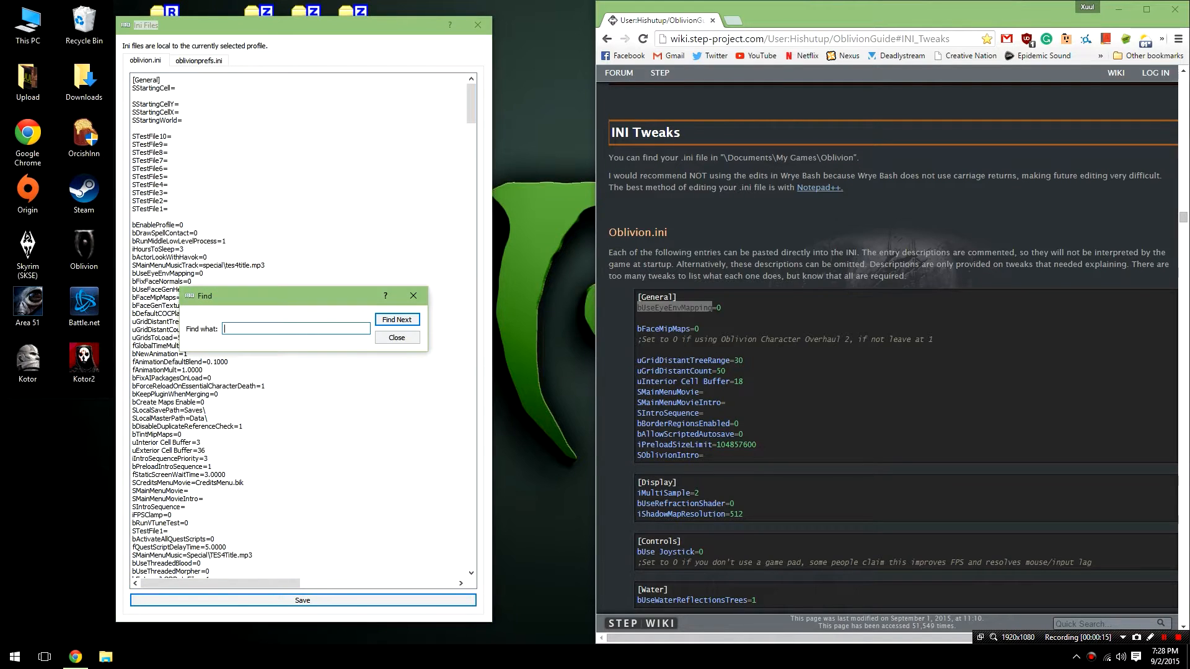
type("bUseEyeEnvMapping")
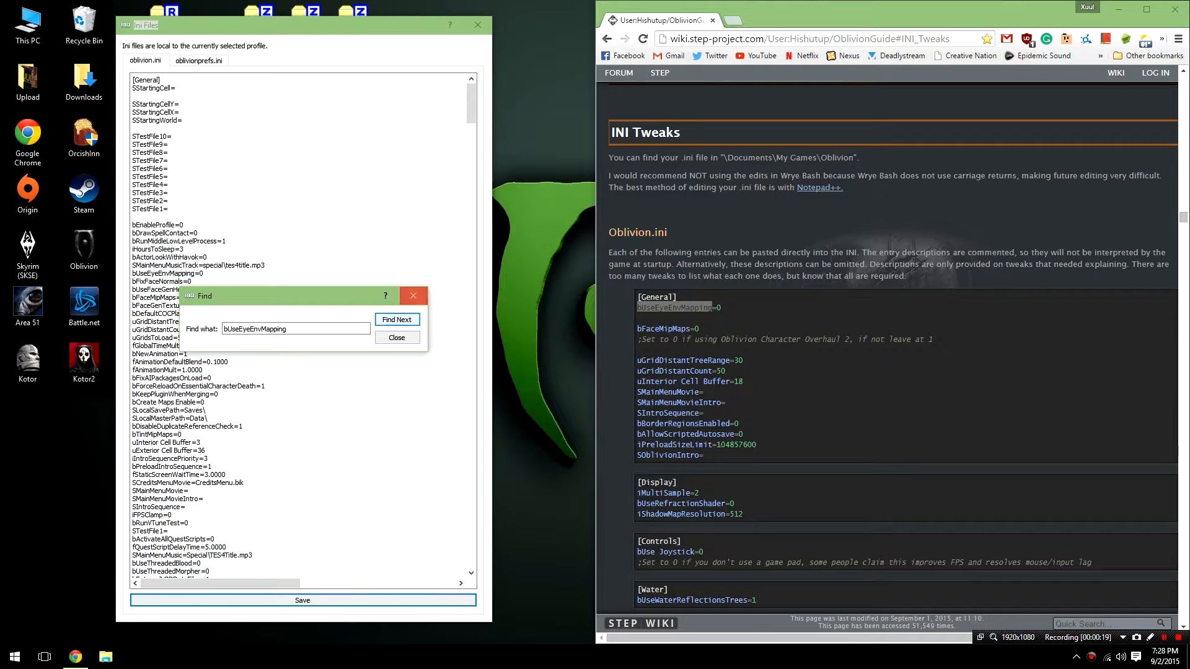
left_click(397, 337)
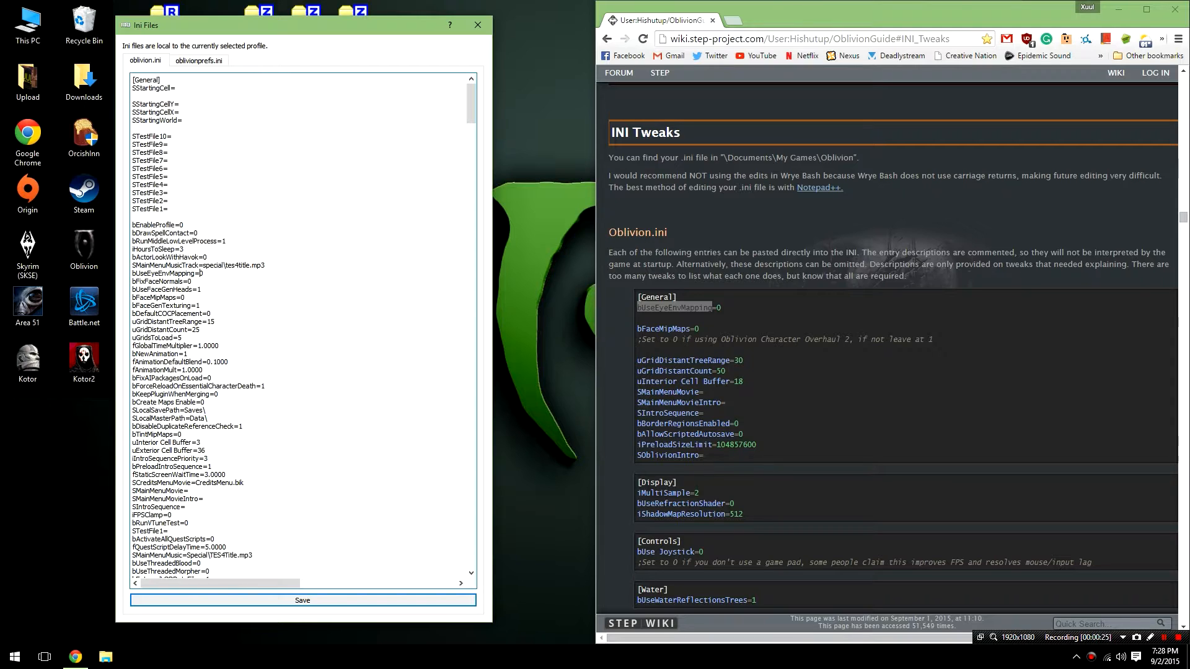
Find bFaceMipMaps in oblivion.ini and confirm its value is 0
double_click(664, 328)
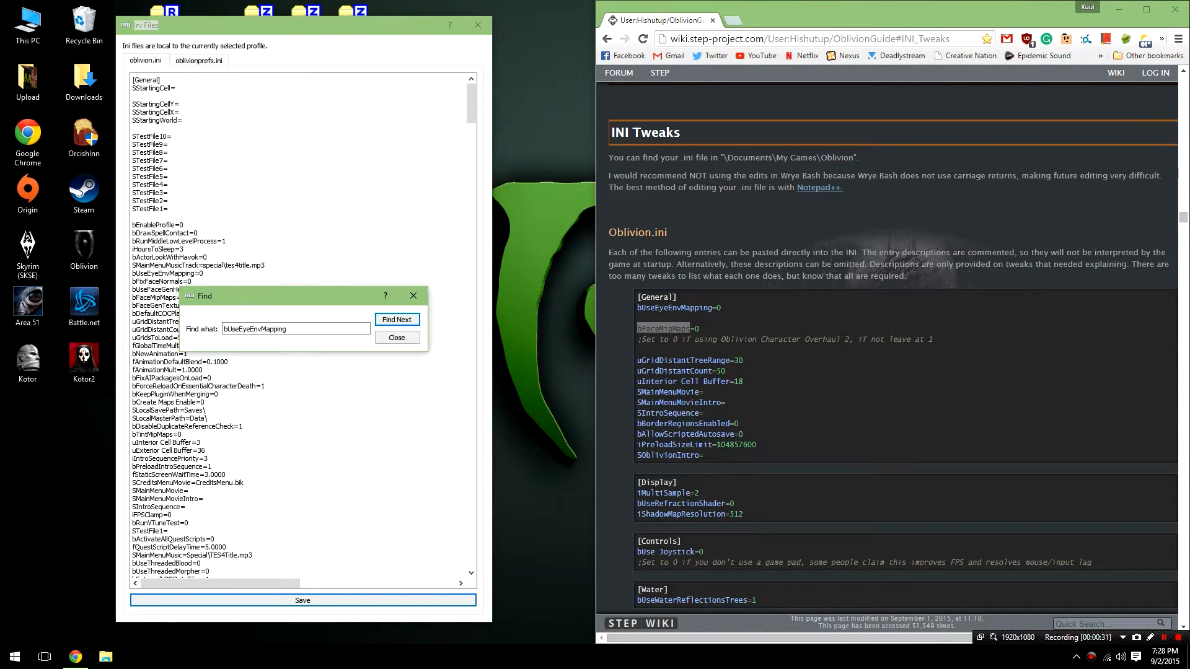
type("bFaceMipMaps")
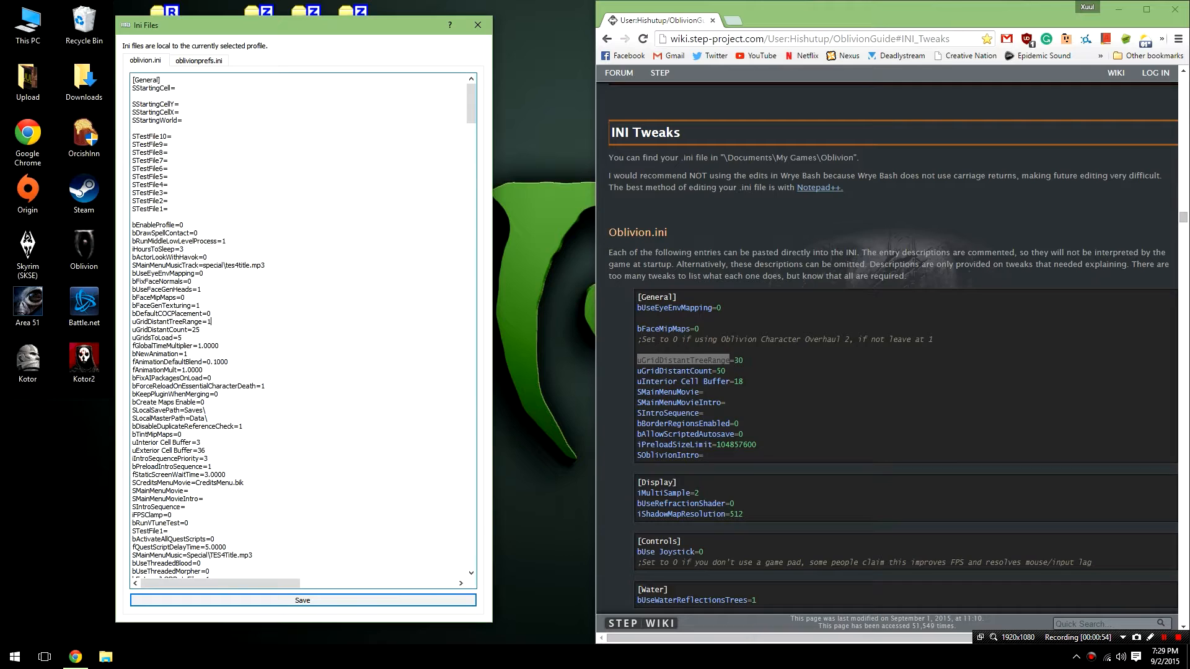
Set uGridDistantTreeRange to 30 and locate uInterior Cell Buffer in oblivion.ini
type("30")
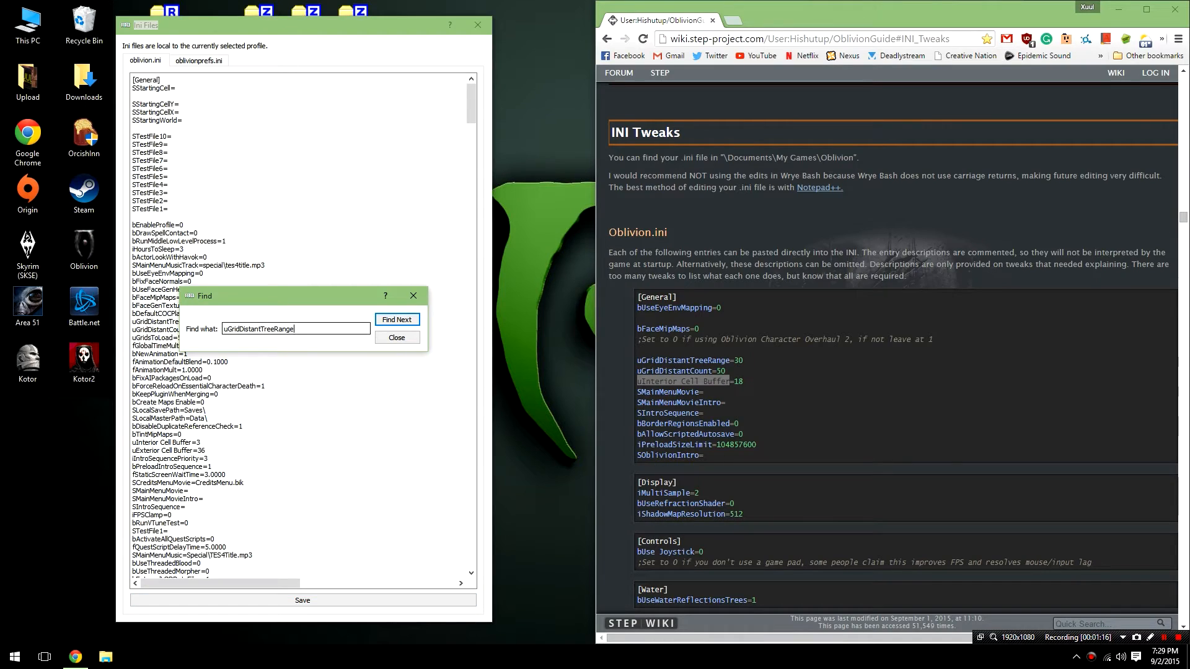
type("uInterior Cell Buffer")
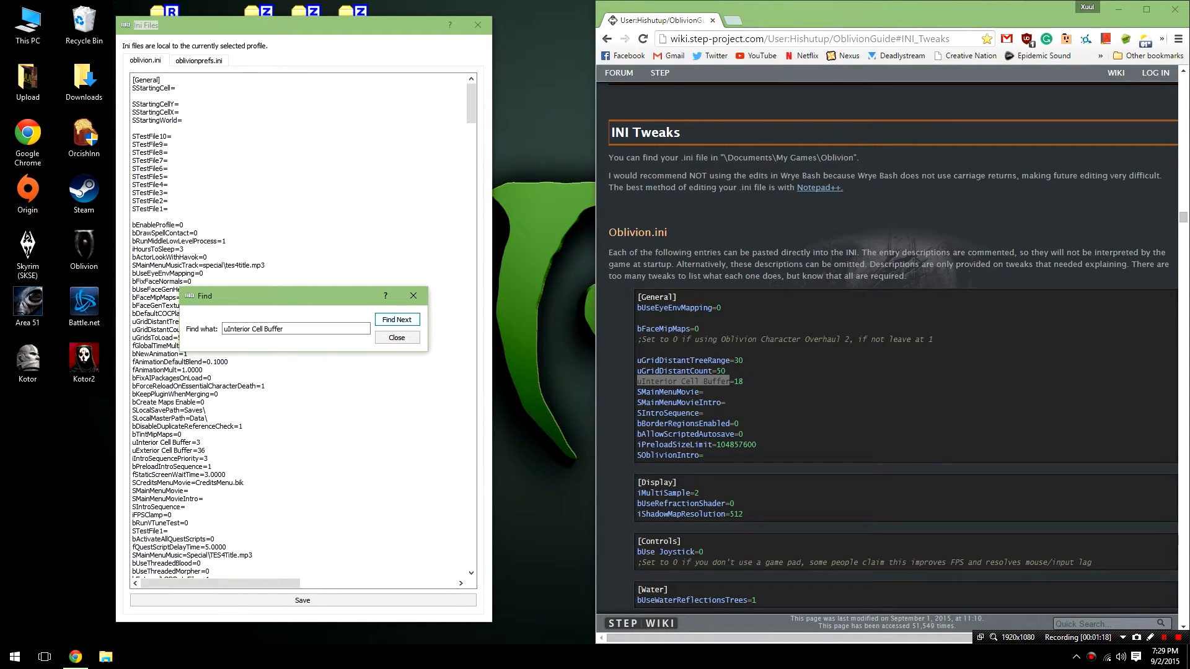
left_click(397, 337)
type("18")
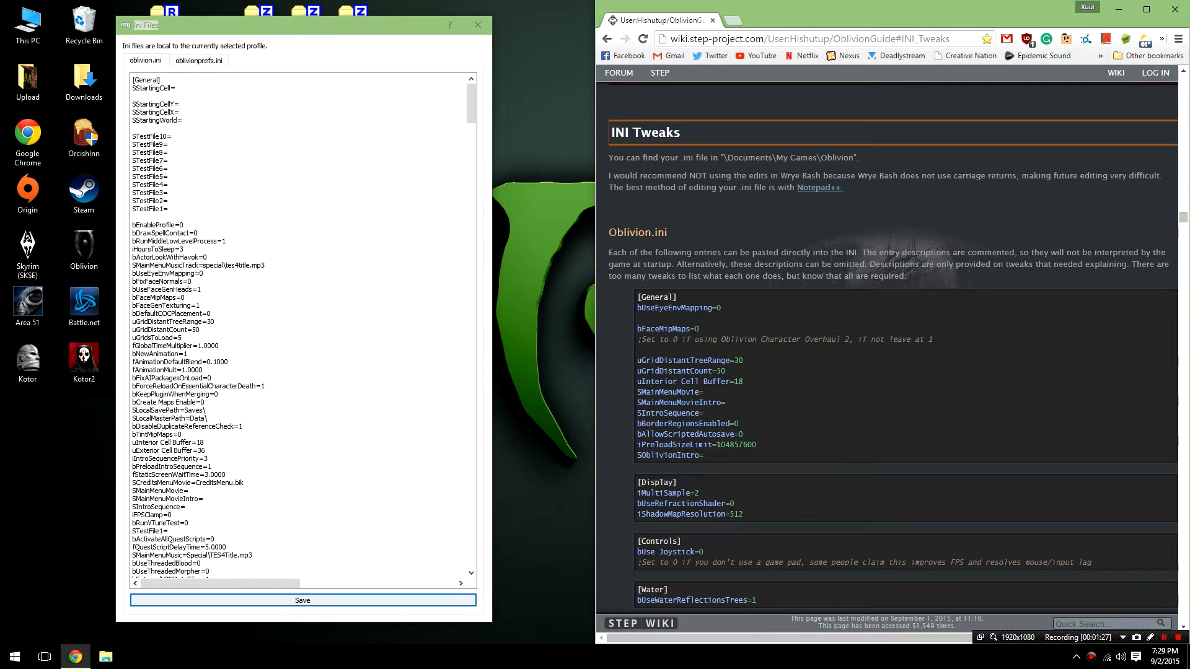
Check the SMainMenuMovie setting in the guide and reopen Oblivion's game folder
double_click(669, 392)
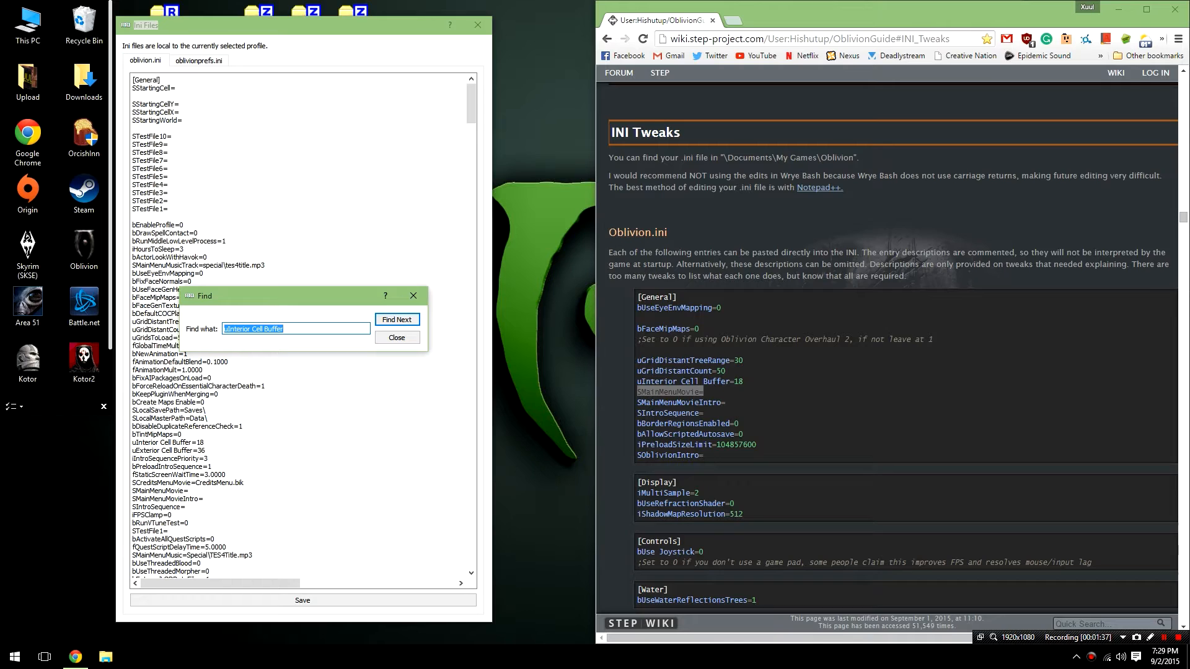
right_click(84, 249)
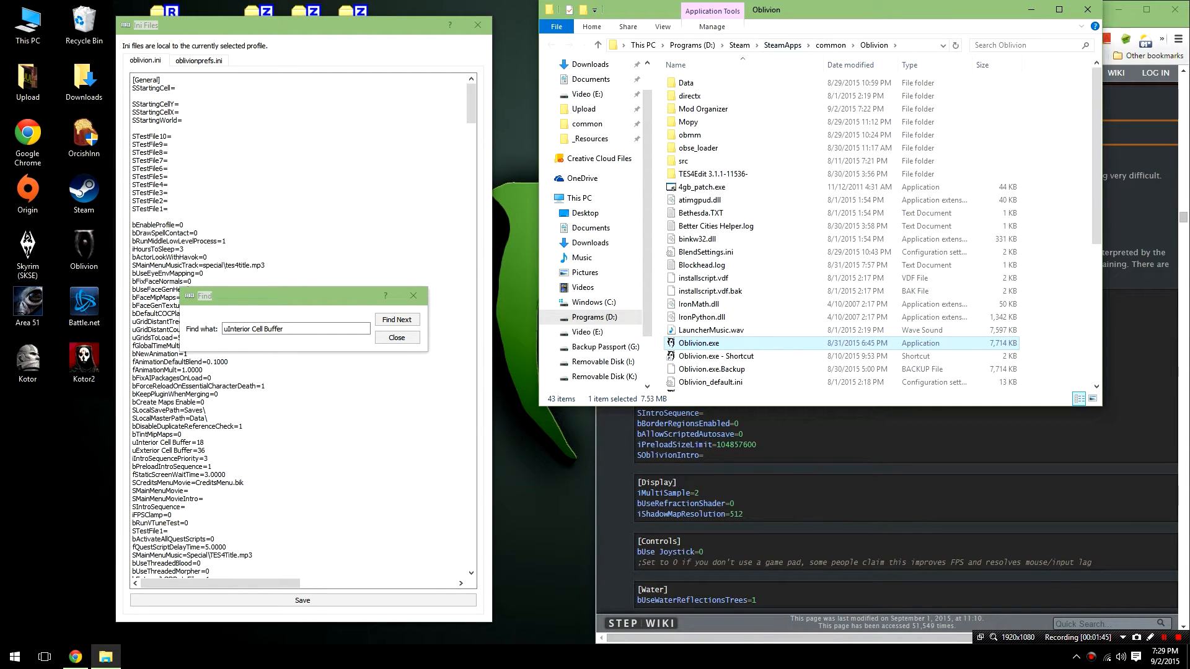
Browse to Mod Organizer > profiles > Xuul and select its oblivion.ini file
left_click(703, 109)
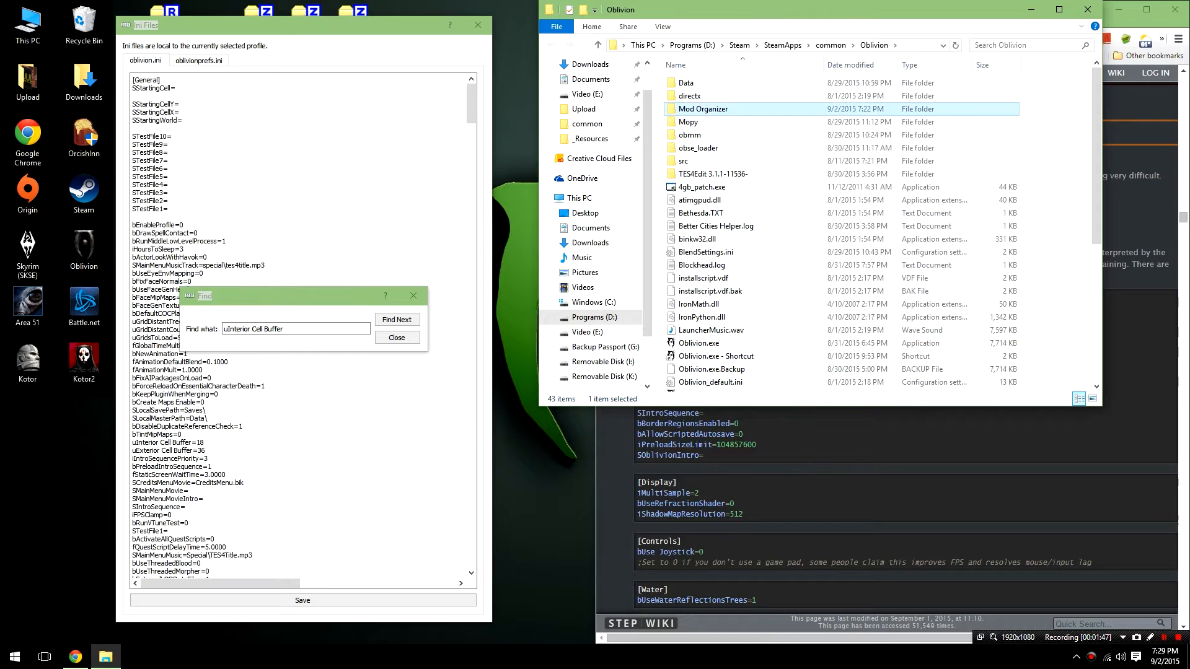
double_click(701, 109)
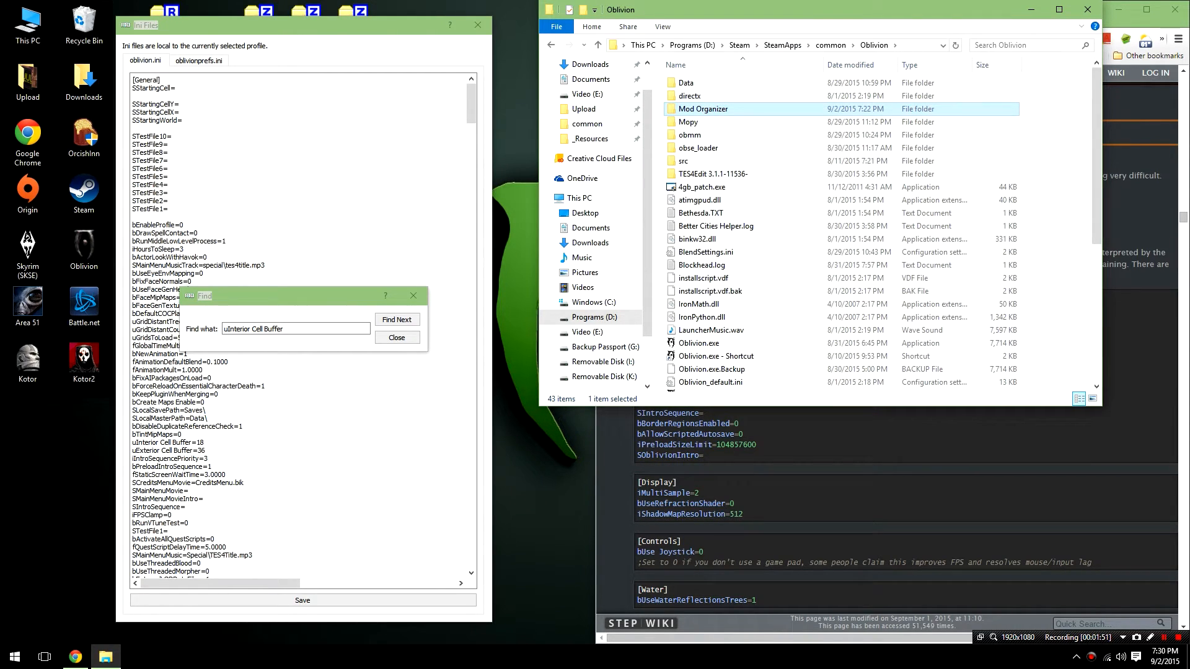
double_click(703, 109)
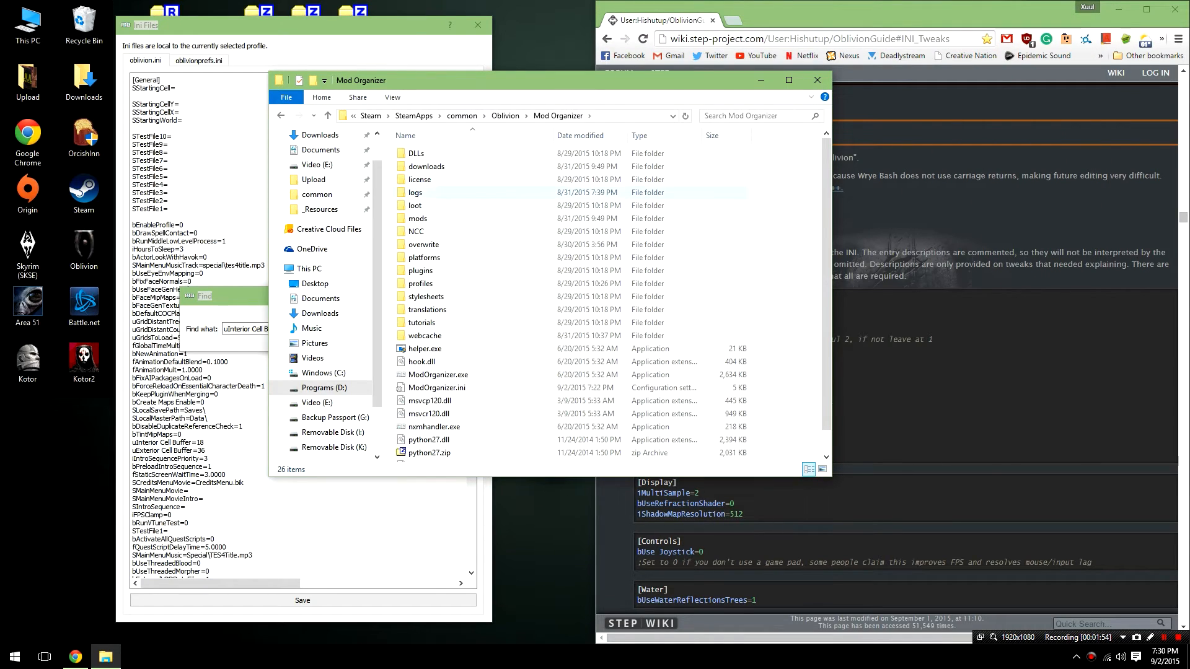
double_click(419, 283)
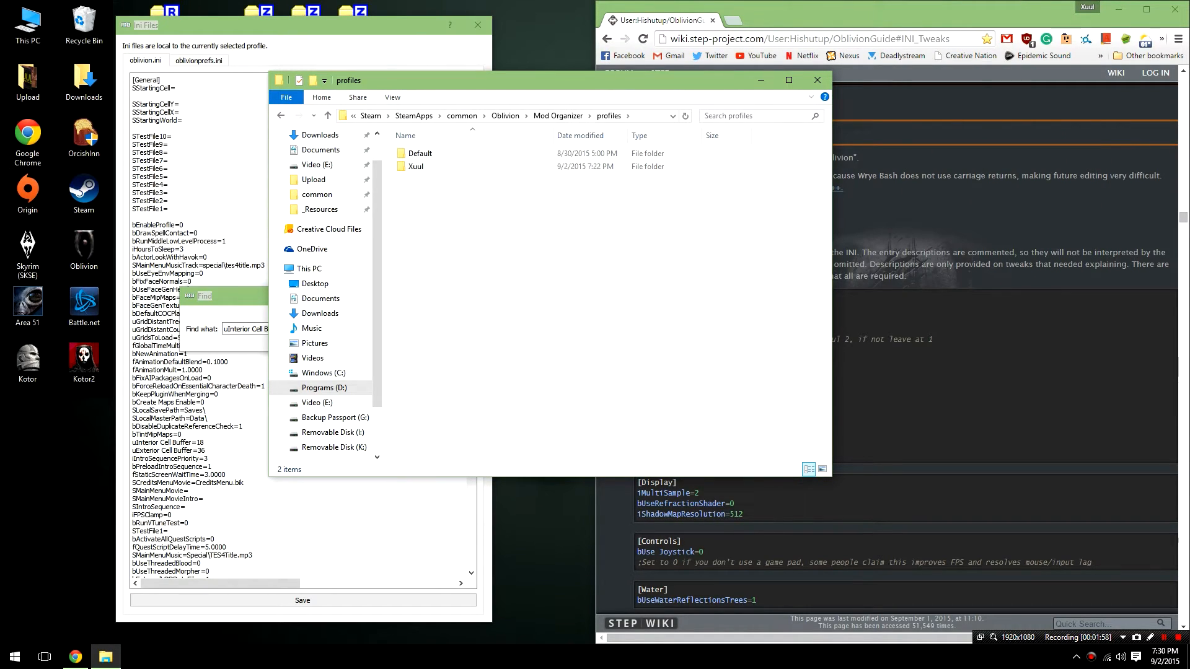
double_click(417, 166)
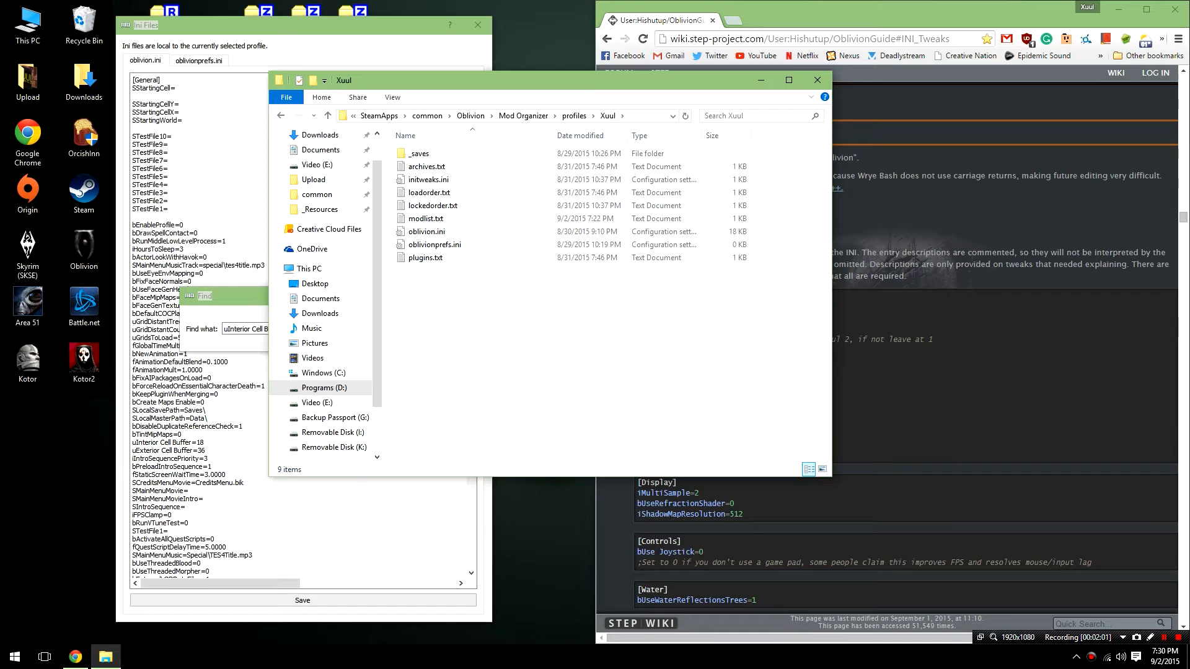
left_click(427, 231)
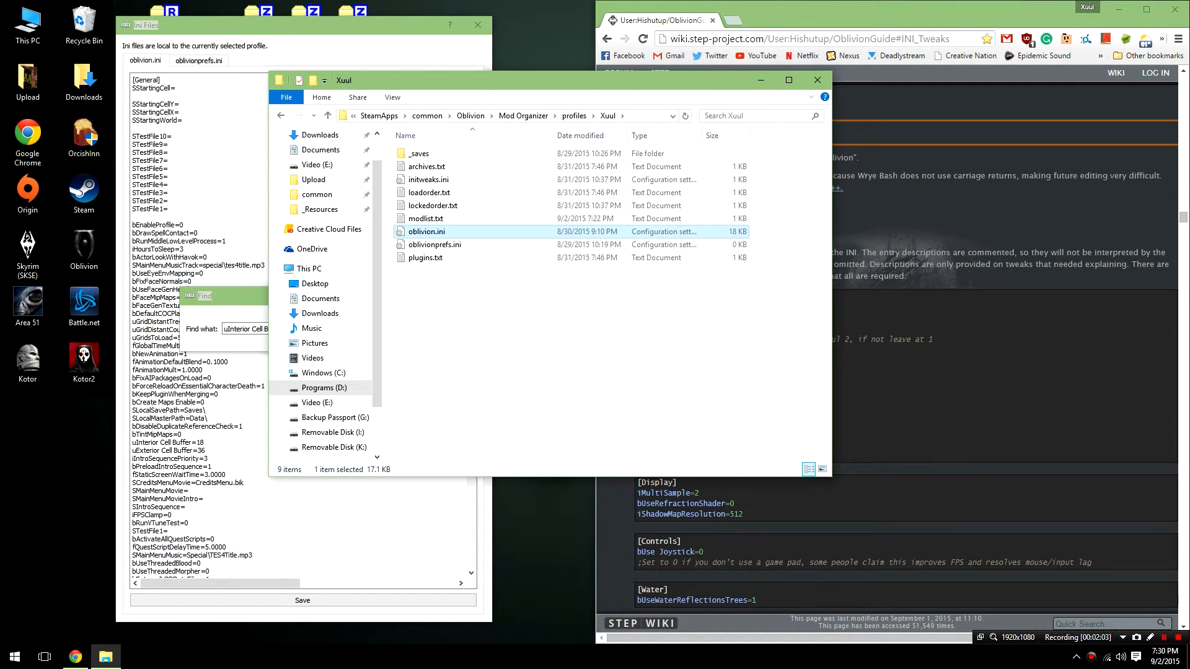
mouse_move(426, 232)
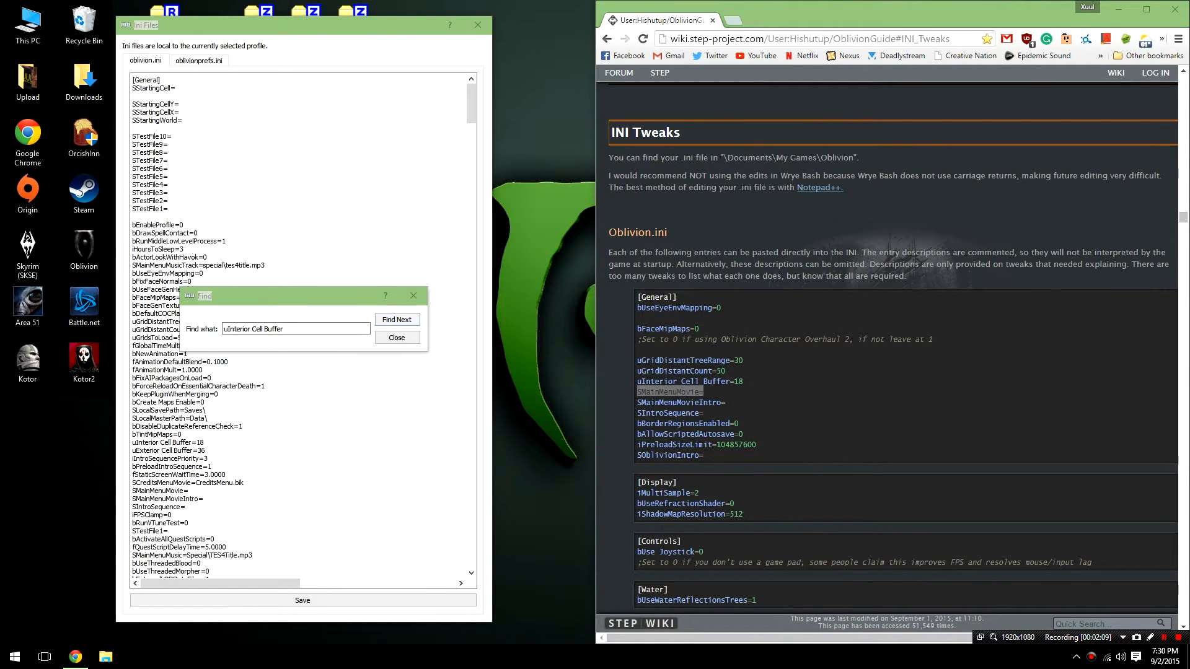
Dismiss the Find box, save the oblivion.ini changes and close the INI editor
left_click(397, 338)
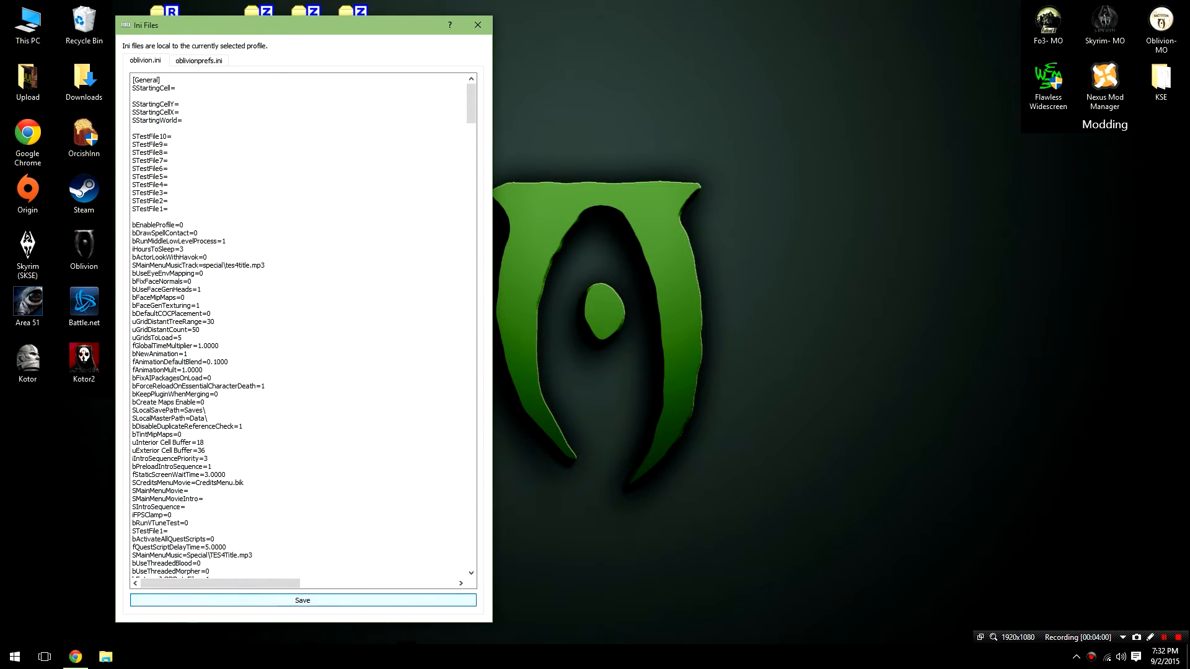
left_click(477, 25)
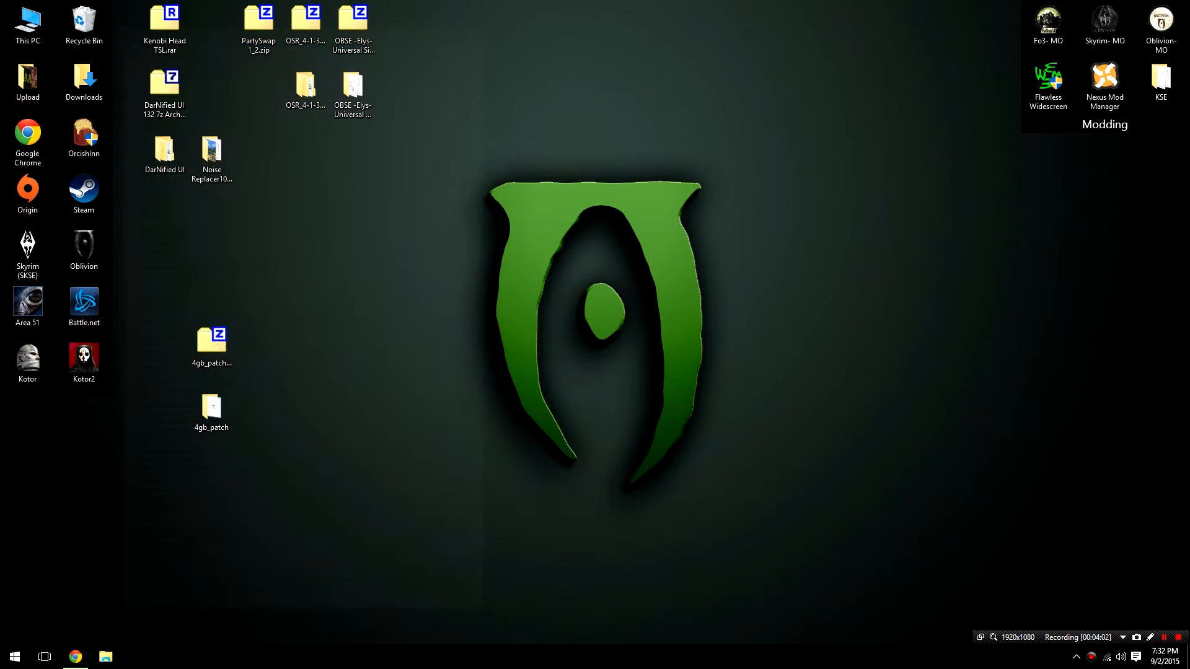